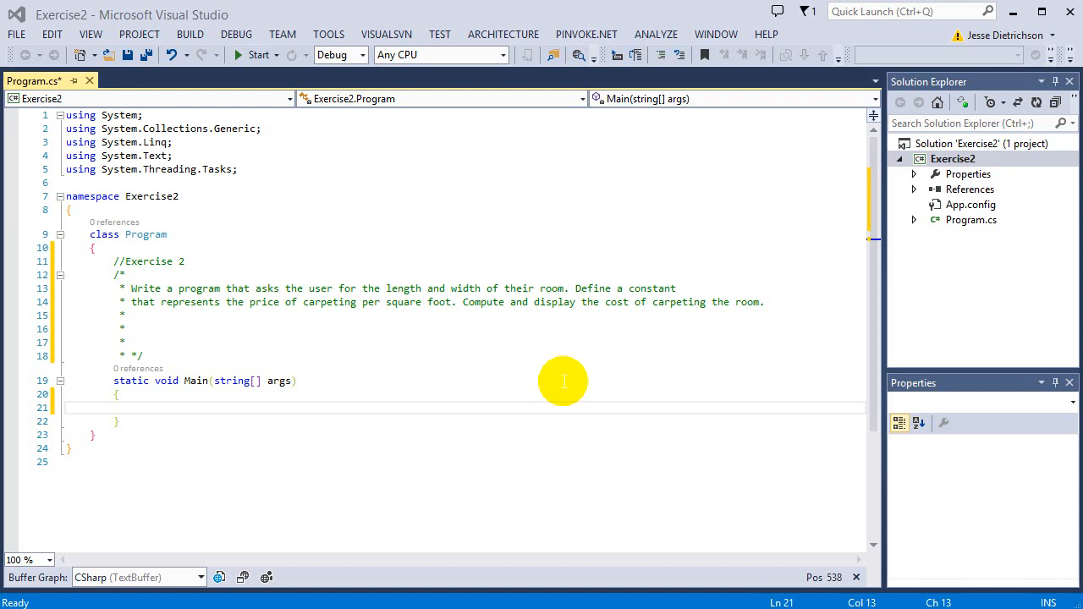
mouse_move(610, 332)
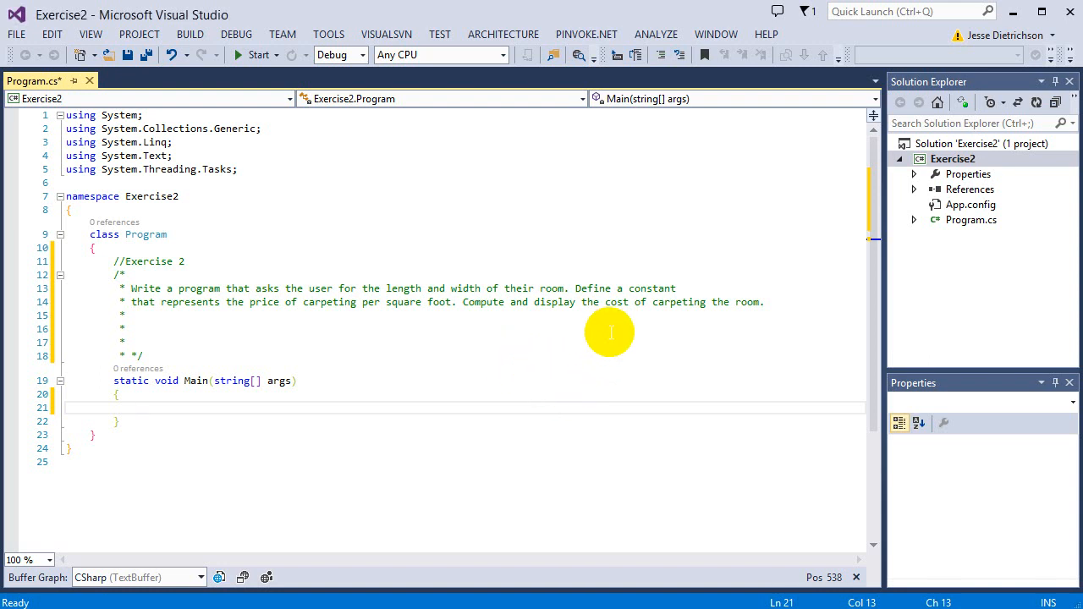
mouse_move(614, 328)
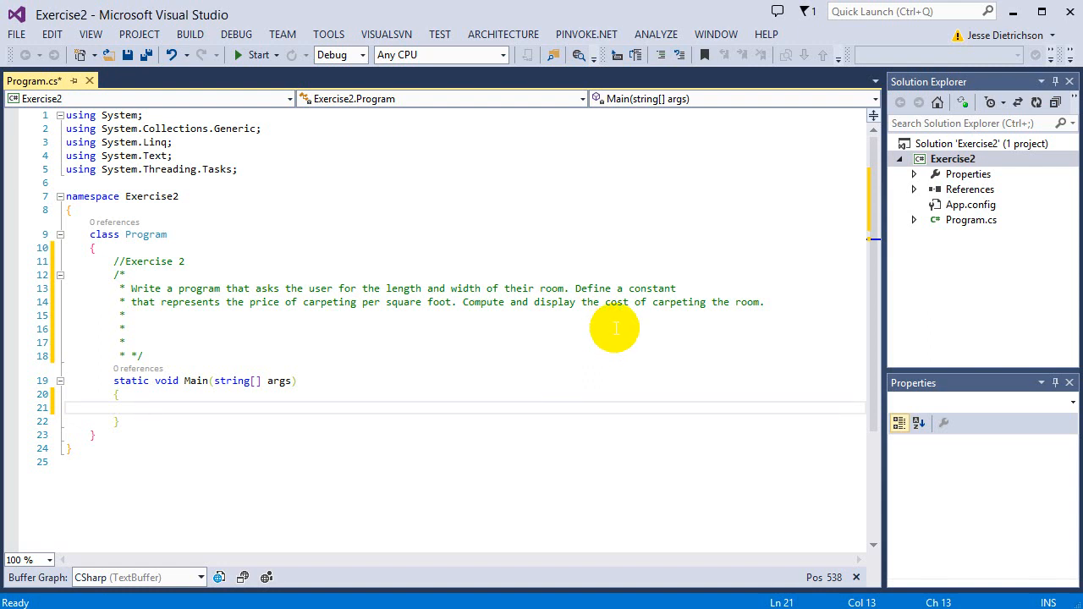
mouse_move(618, 309)
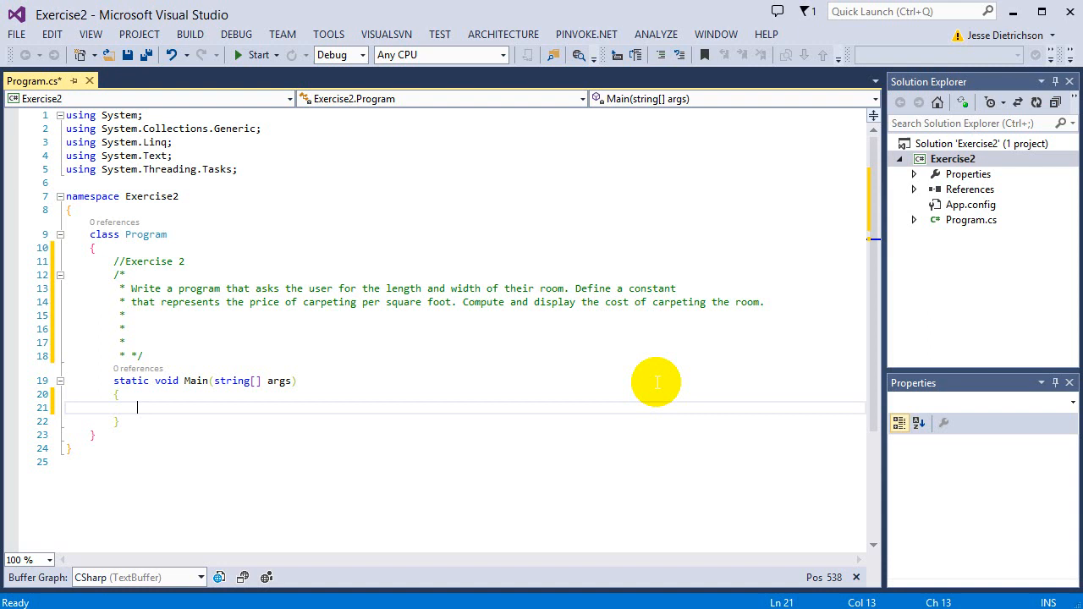
mouse_move(656, 354)
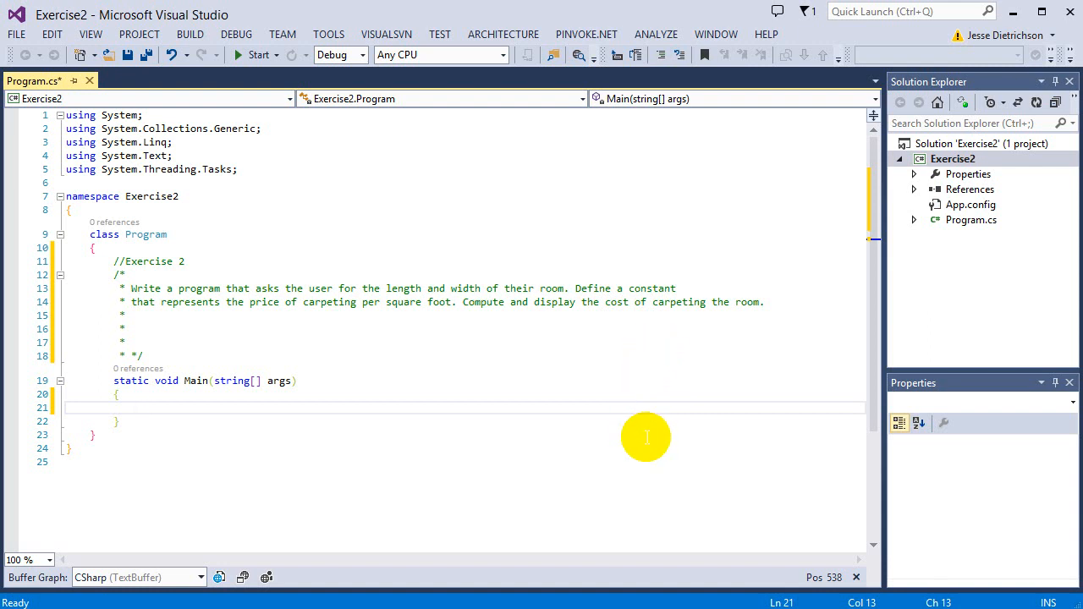
mouse_move(648, 432)
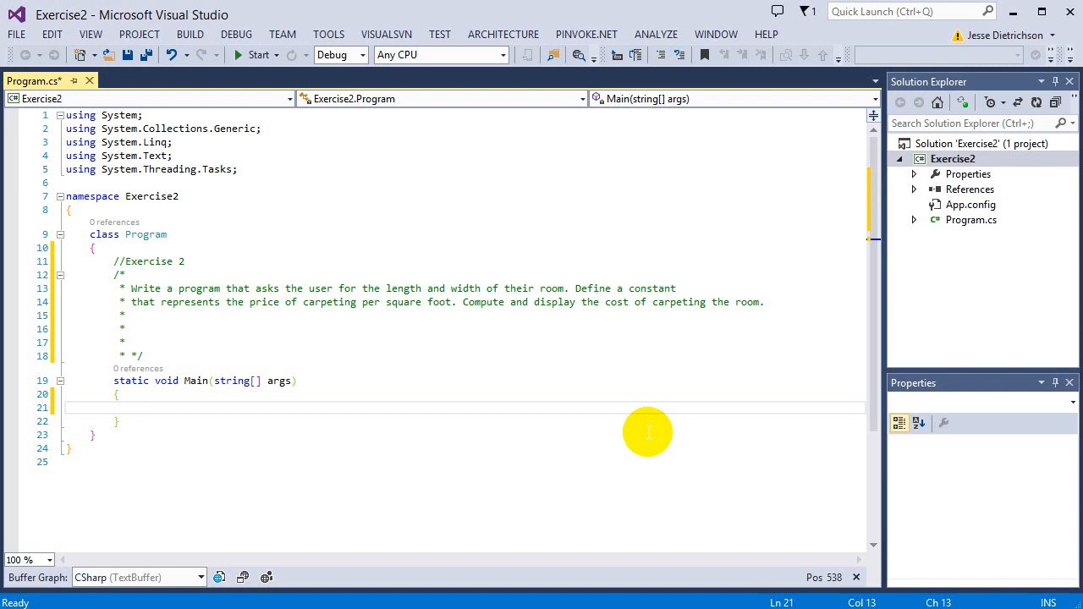
mouse_move(518, 329)
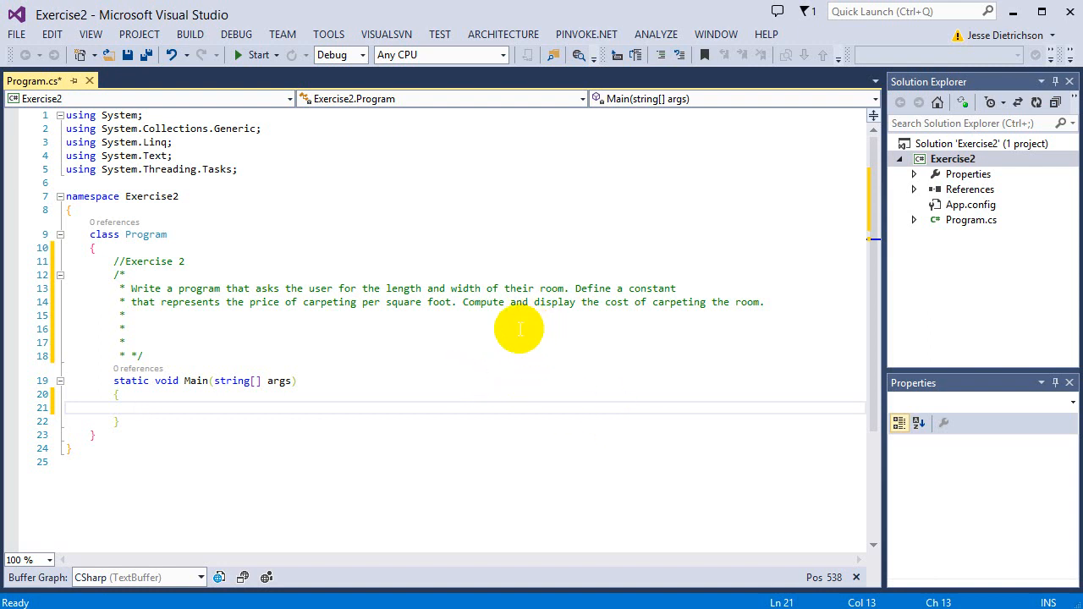
mouse_move(589, 367)
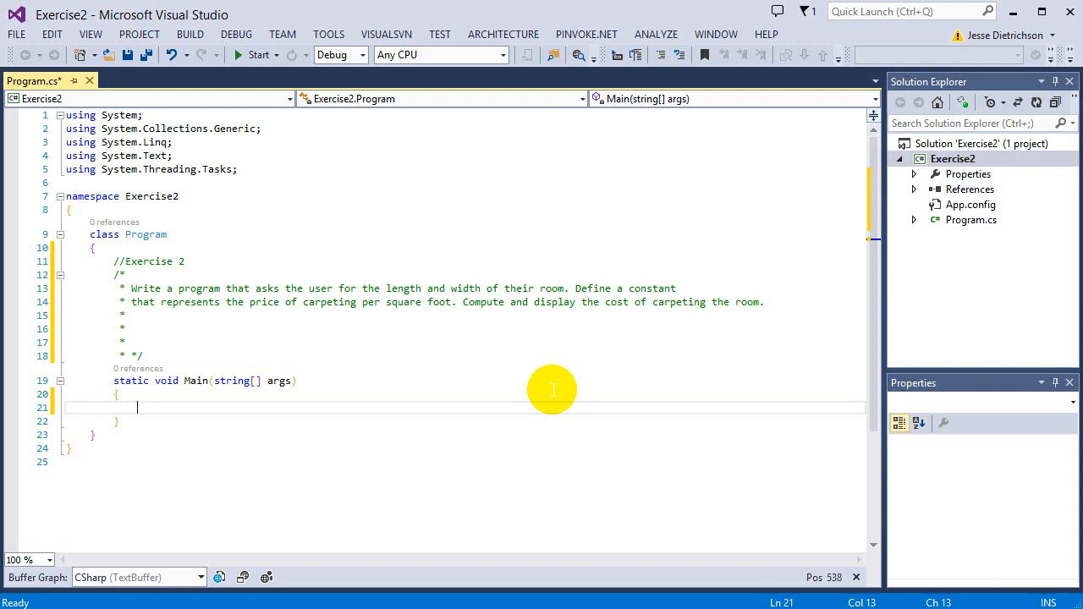
Declare const int per_square_foot = 5; at the start of Main
text(const)
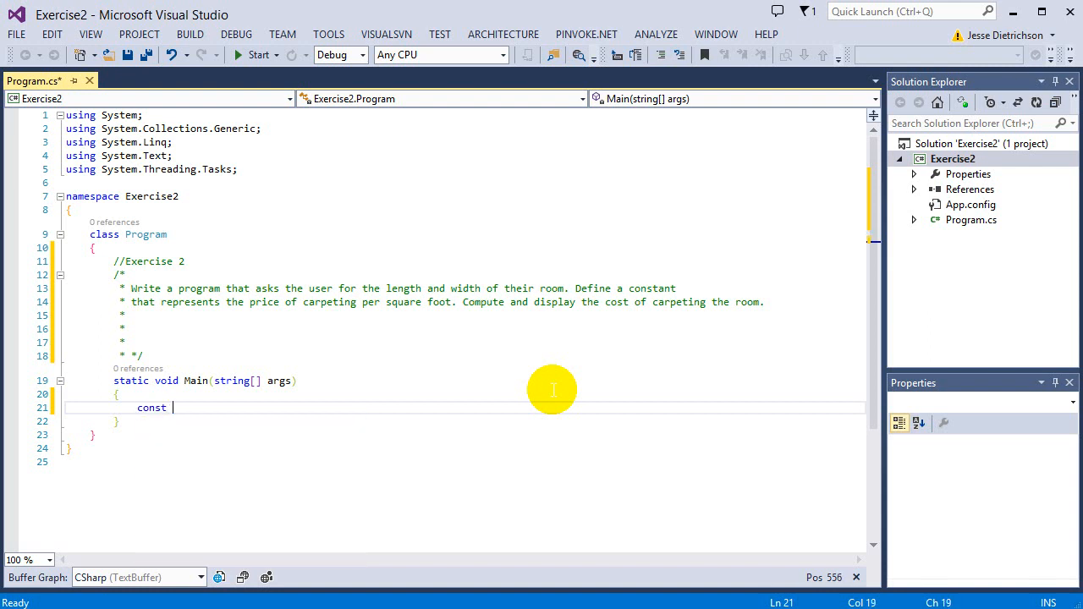
text(int)
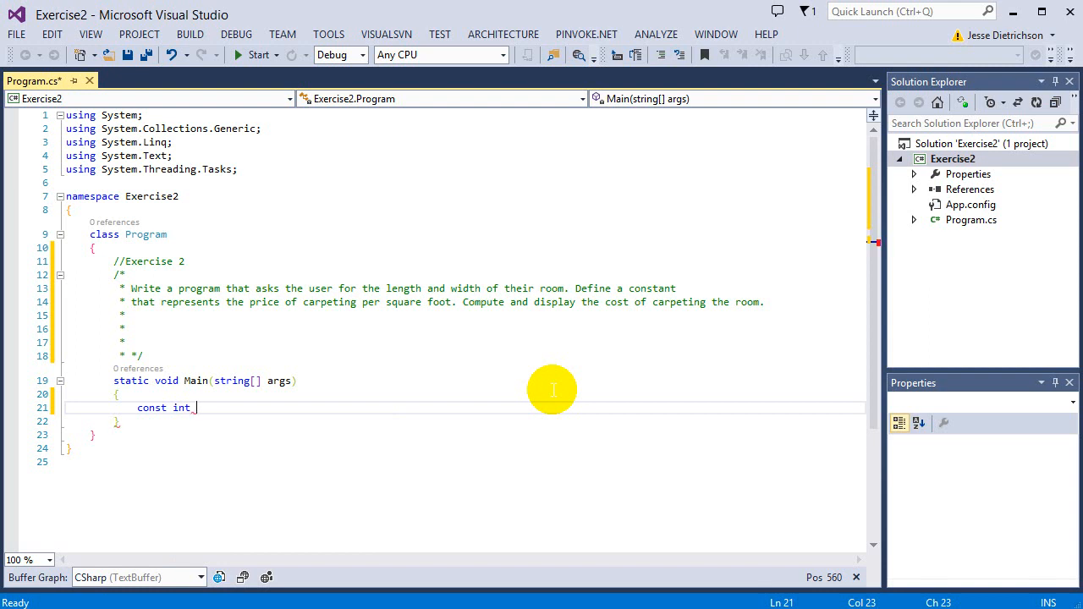
text(per)
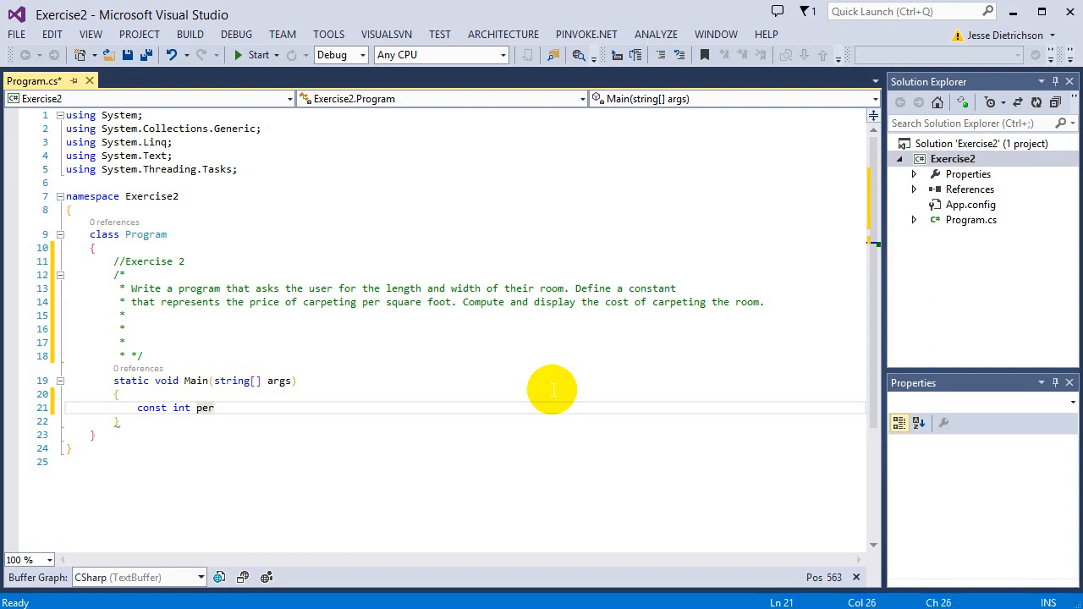
text(_square)
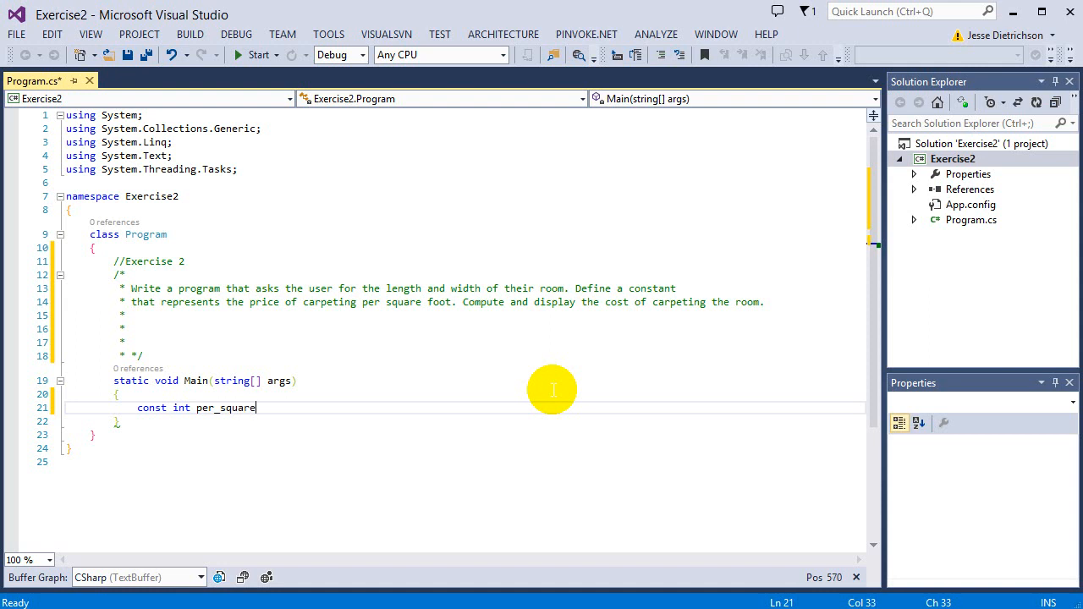
text(_foot = 5;)
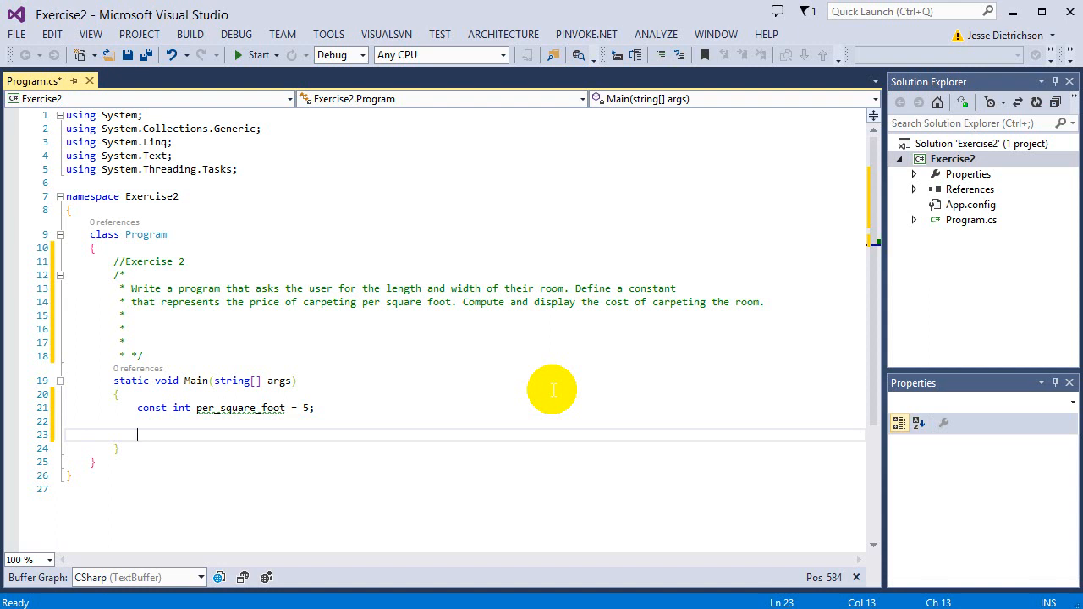
Prompt "Enter the length of your room", parse the input into int length, and begin the width prompt
text(Console.WriteLine();)
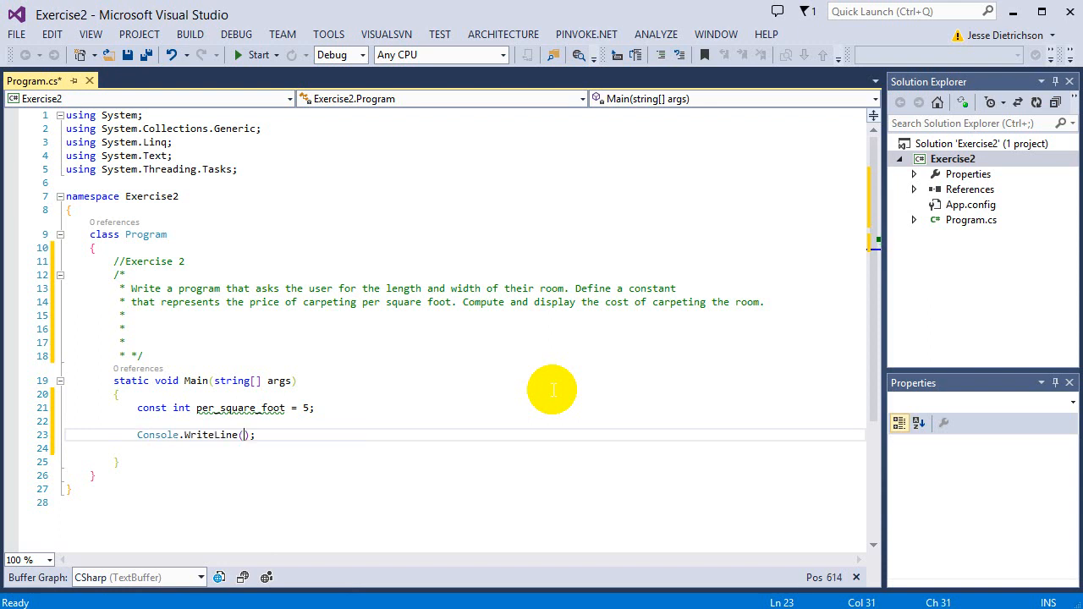
text("Enter the len")
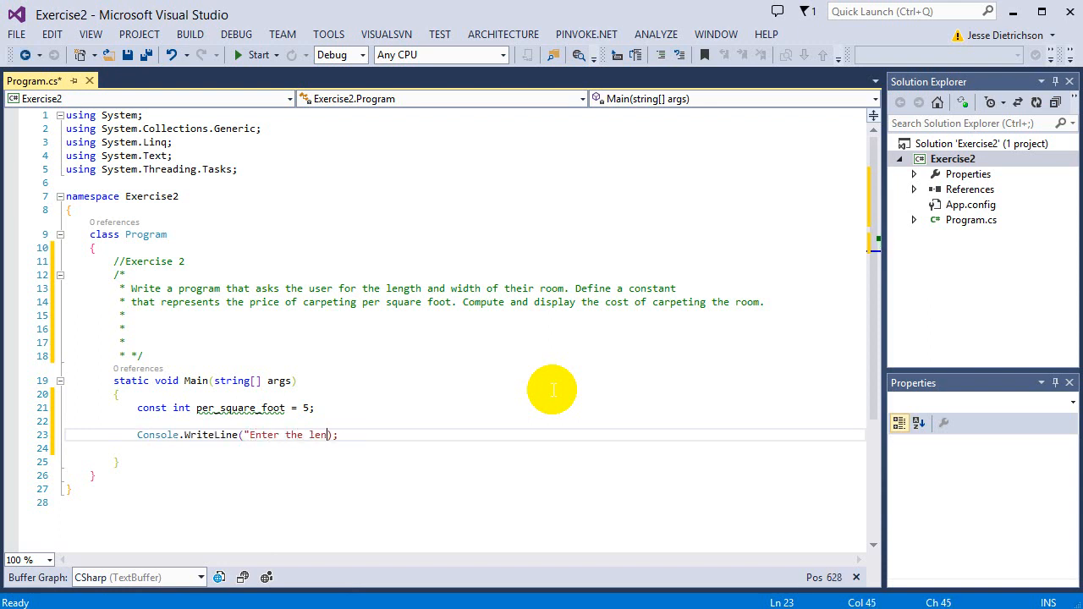
text(gth of your room)
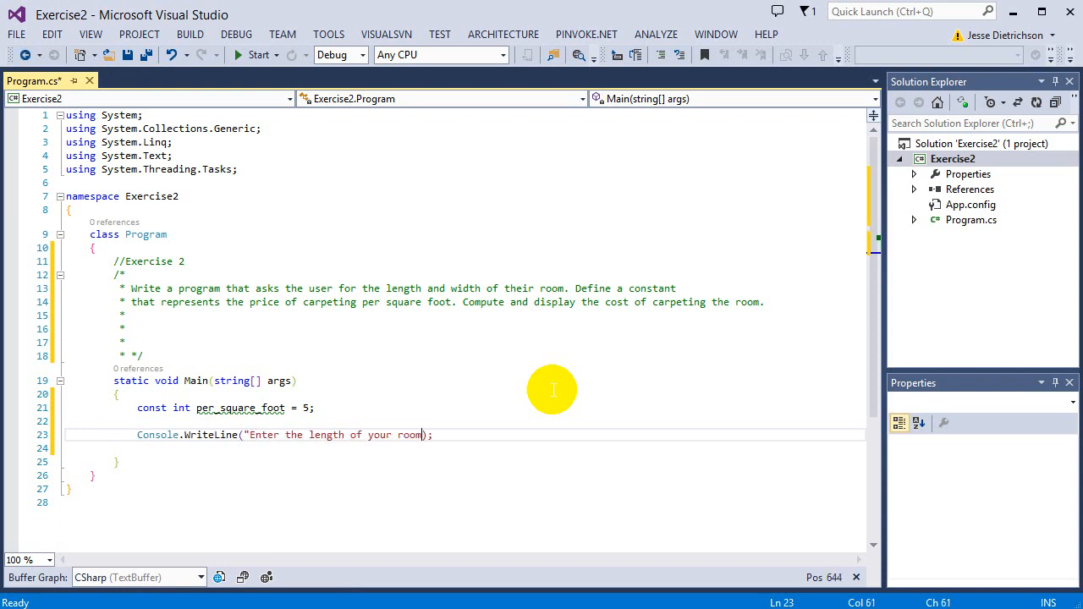
text(int le)
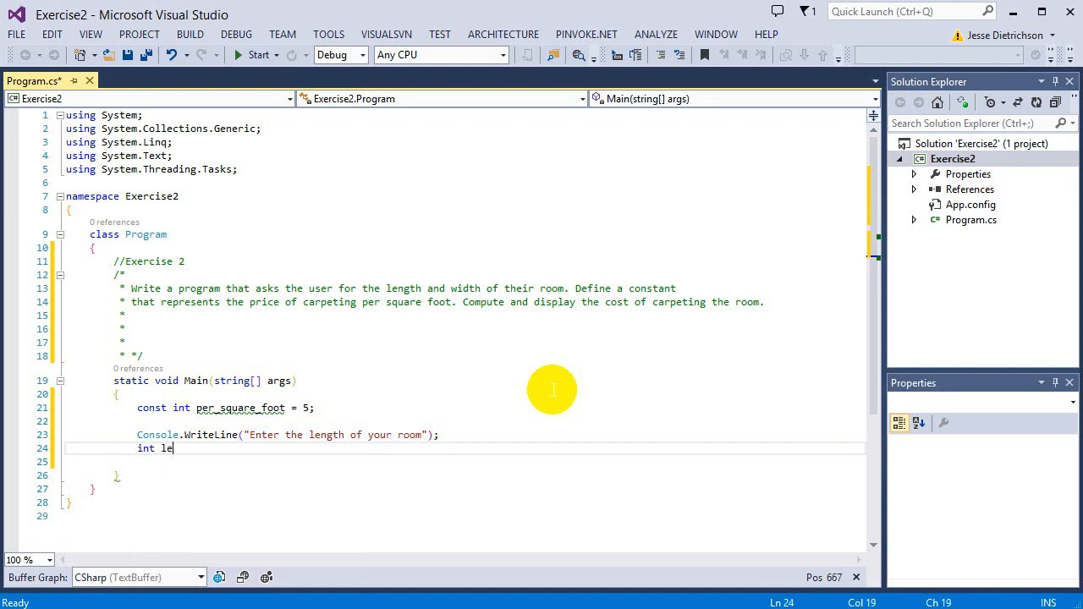
text(ngth = int.Parse()
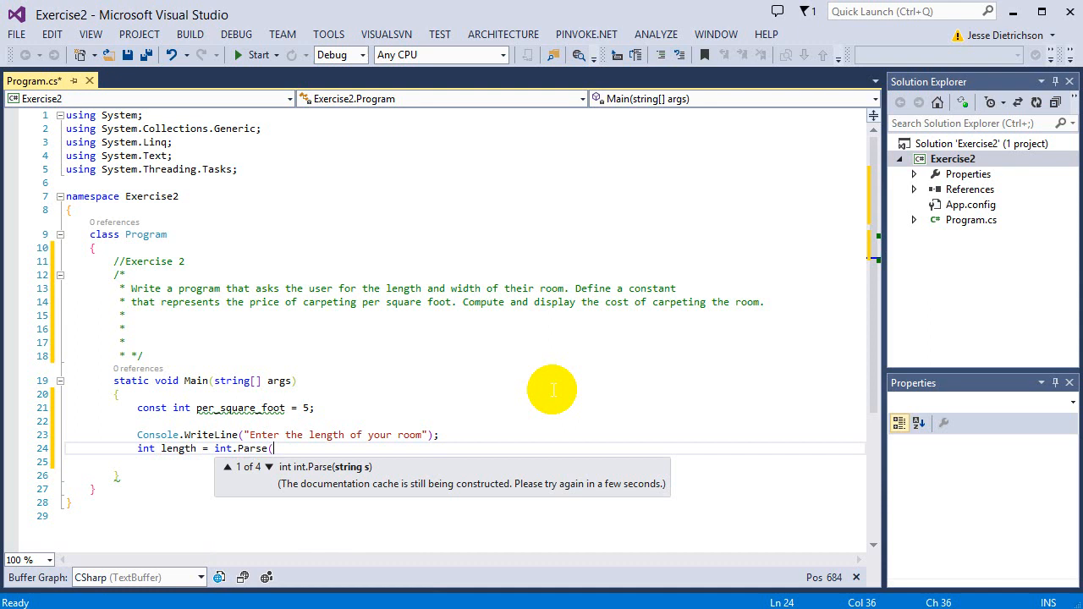
text(Console.readLine());)
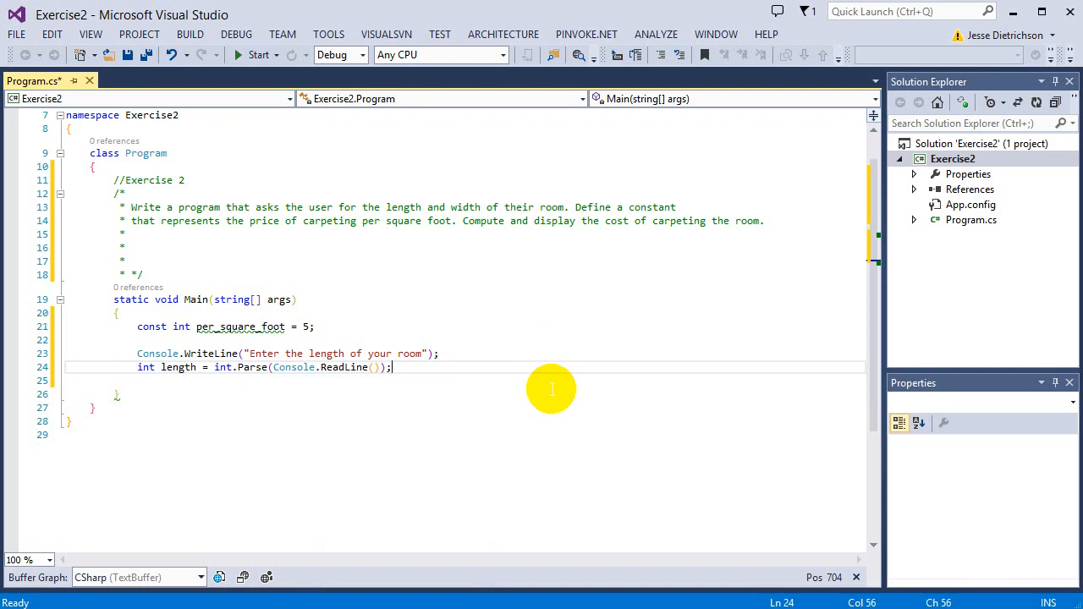
text(cw)
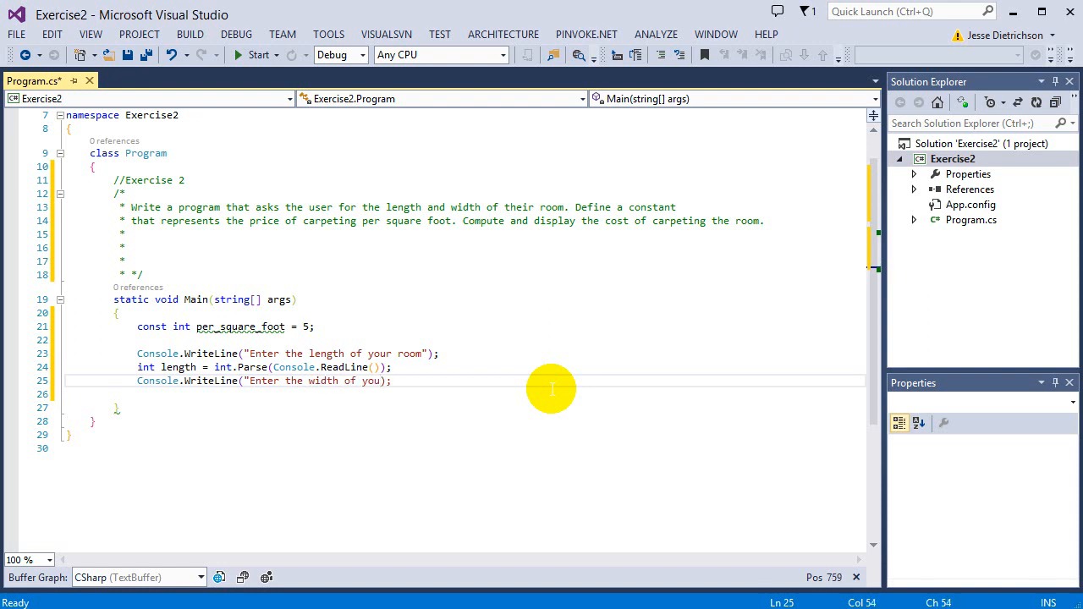
Finish the width prompt and read int width = int.Parse(Console.ReadLine())
text(room)
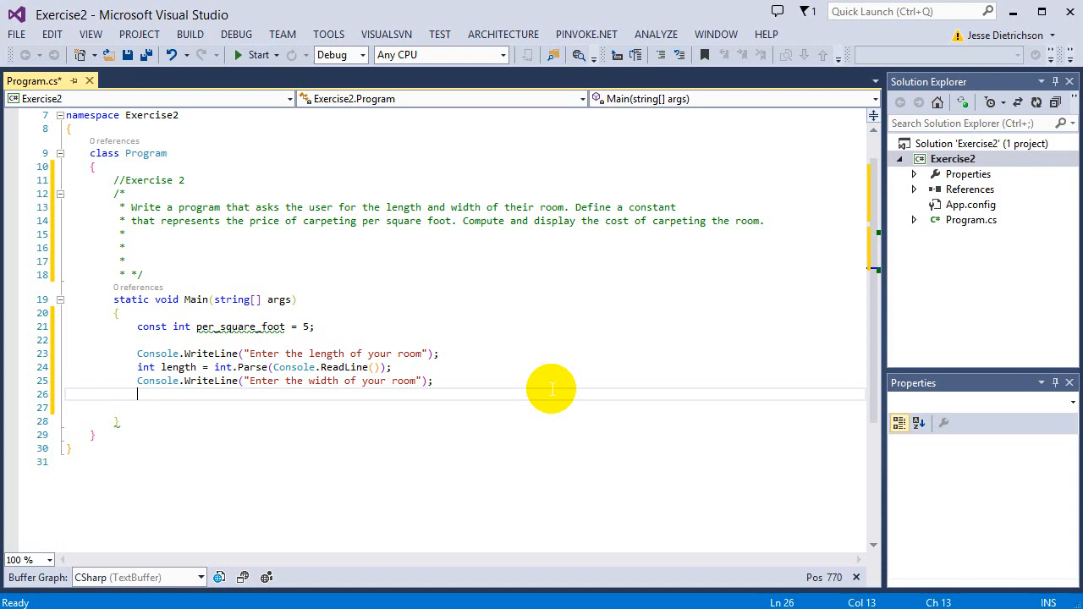
text(int width = in)
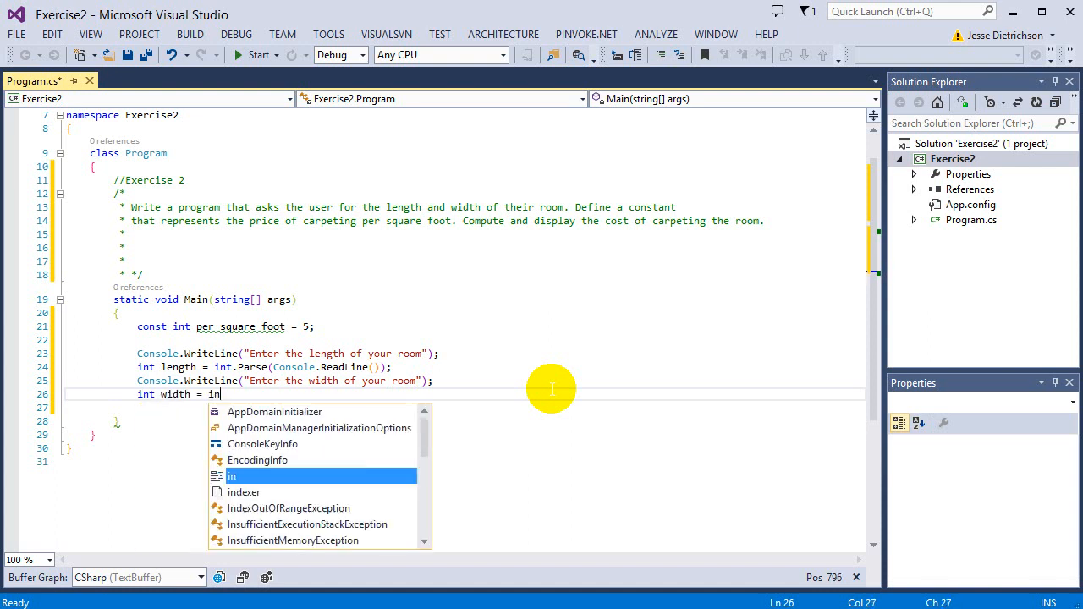
text(.Parse()
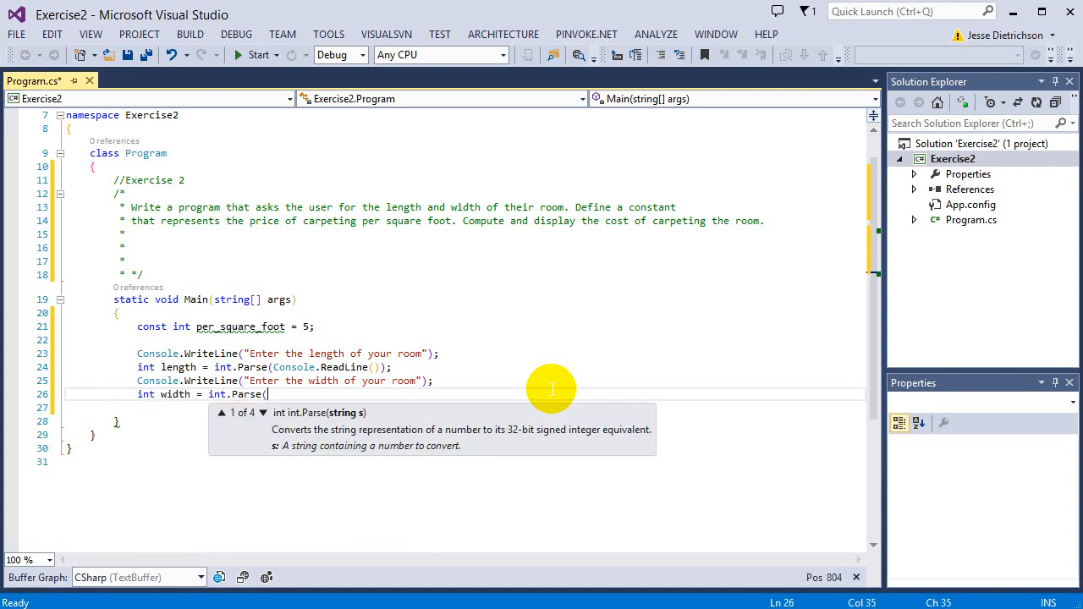
text(c)
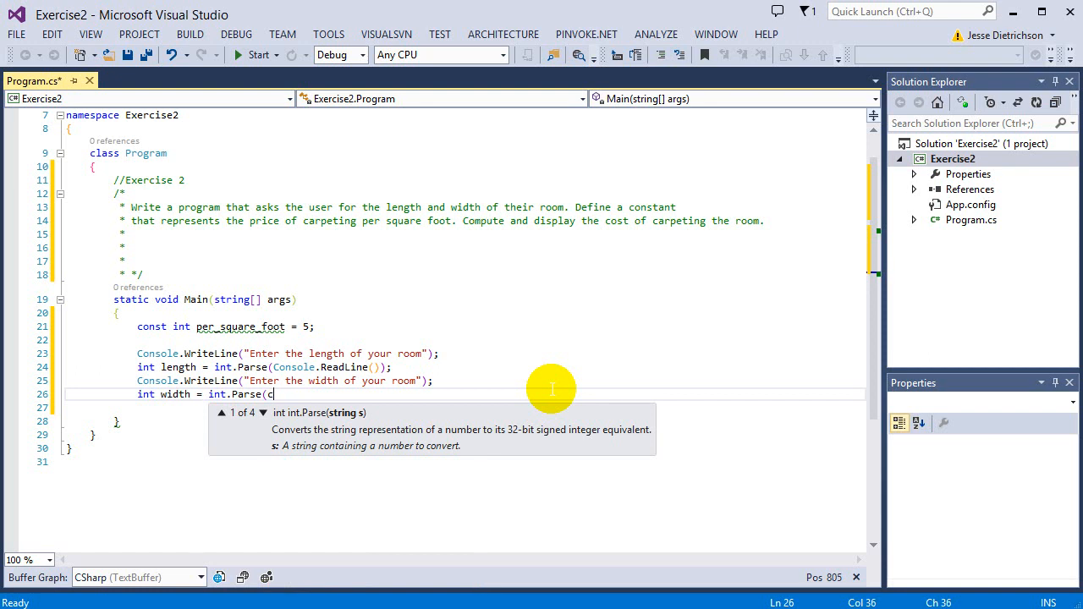
text(Console.readLine());)
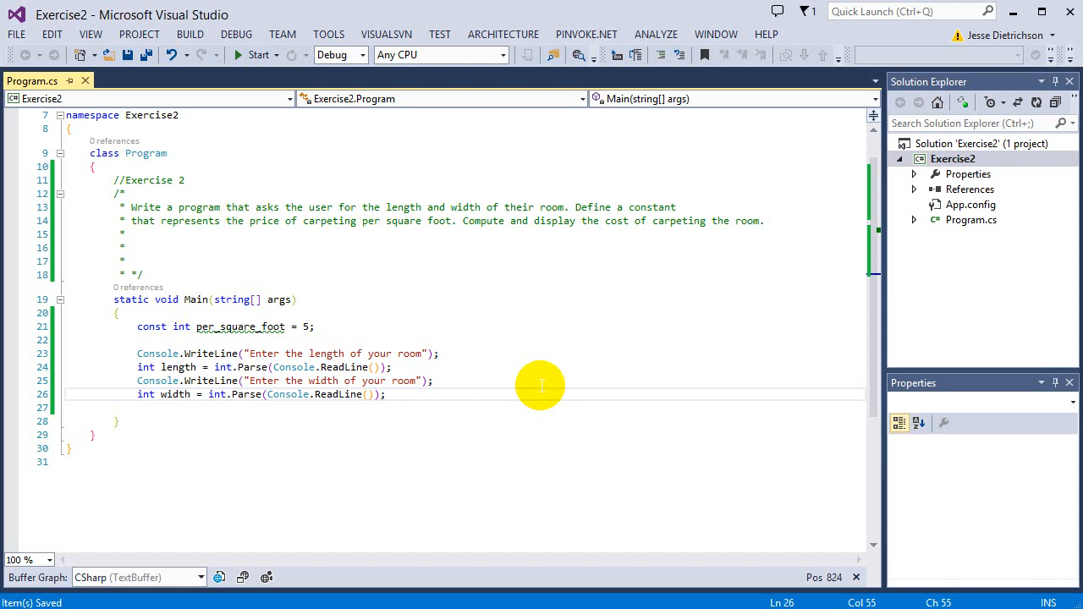
mouse_move(505, 434)
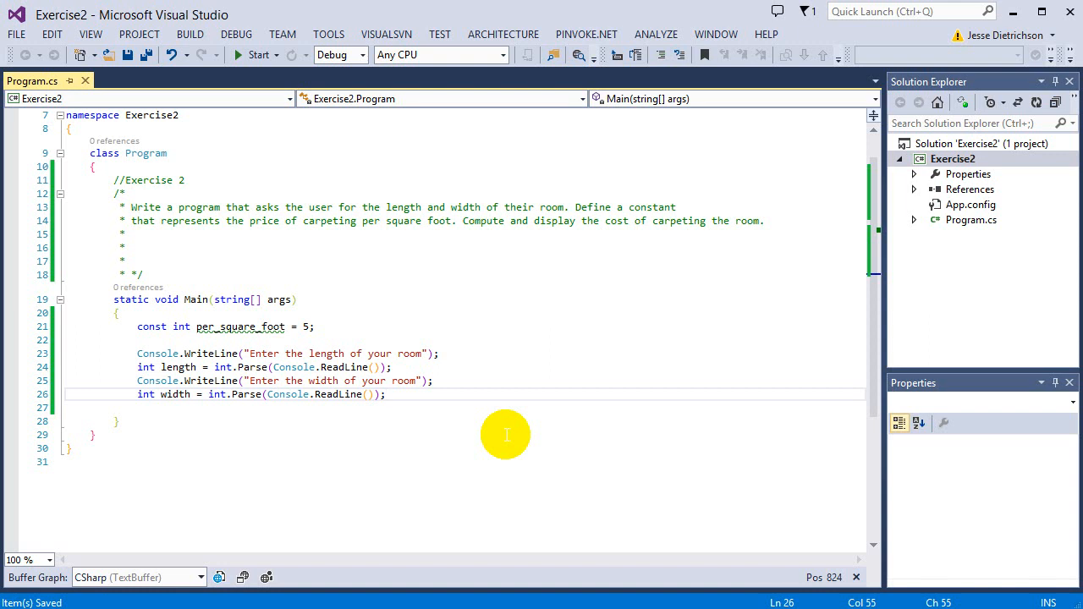
Add the line int area = length * width
key(enter)
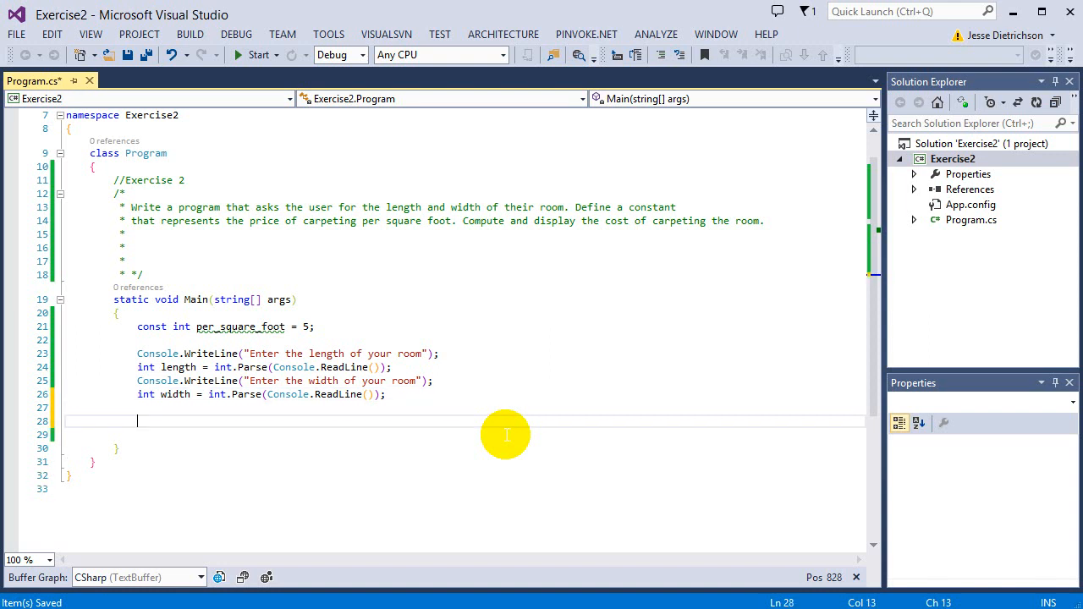
text(int area =)
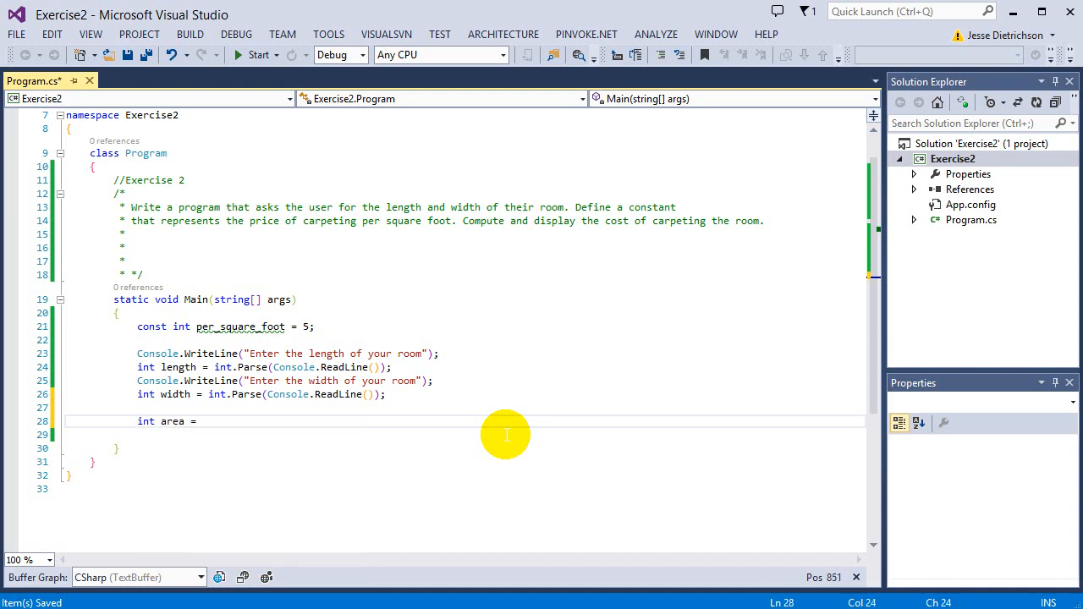
text(length)
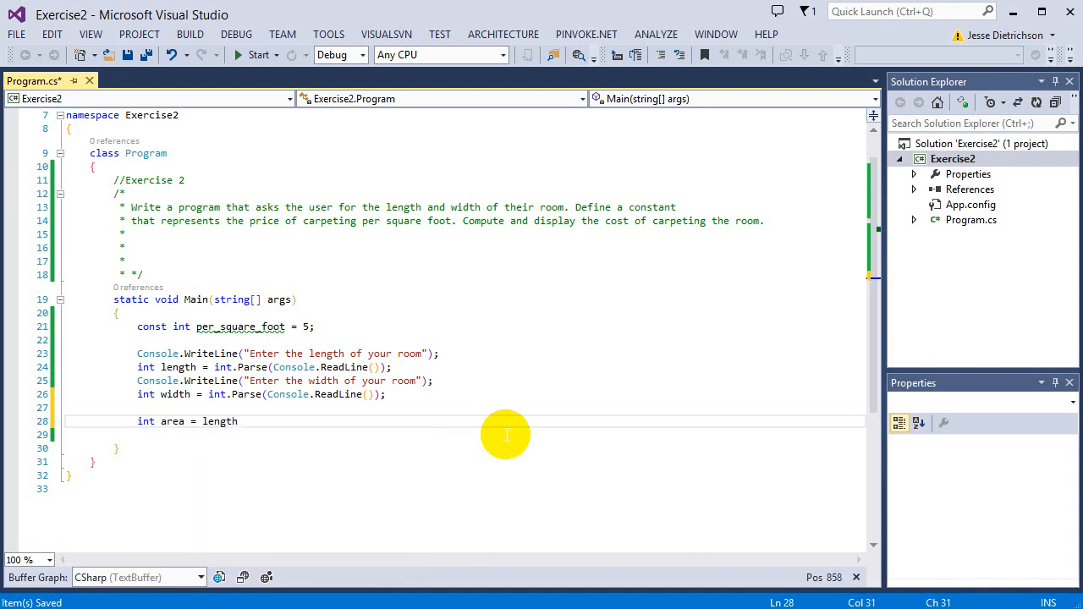
text(* width;)
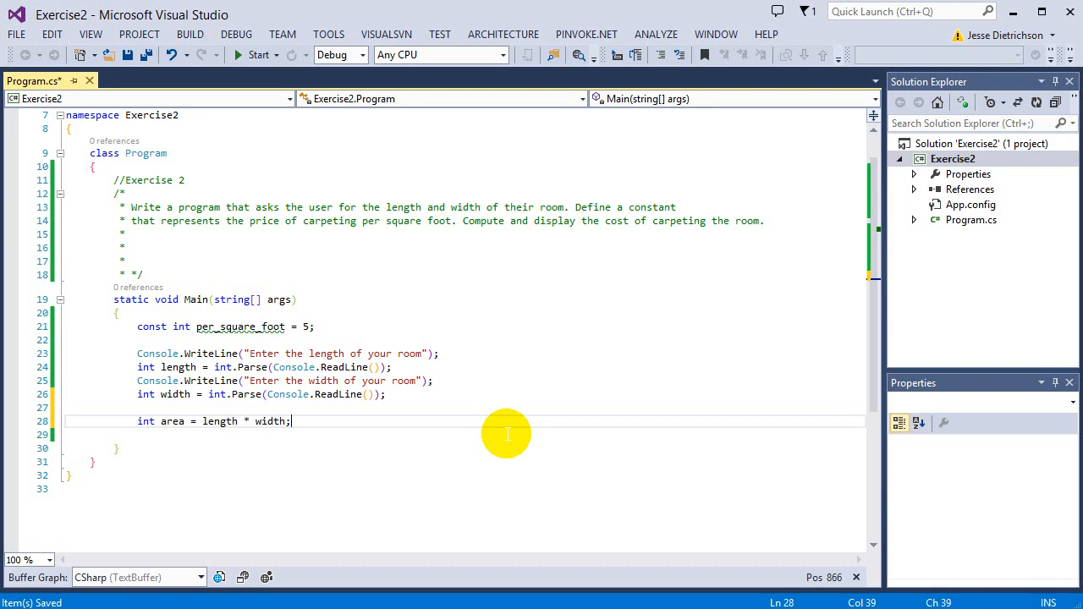
Add the line int price = area * per_square_foot;
key(enter)
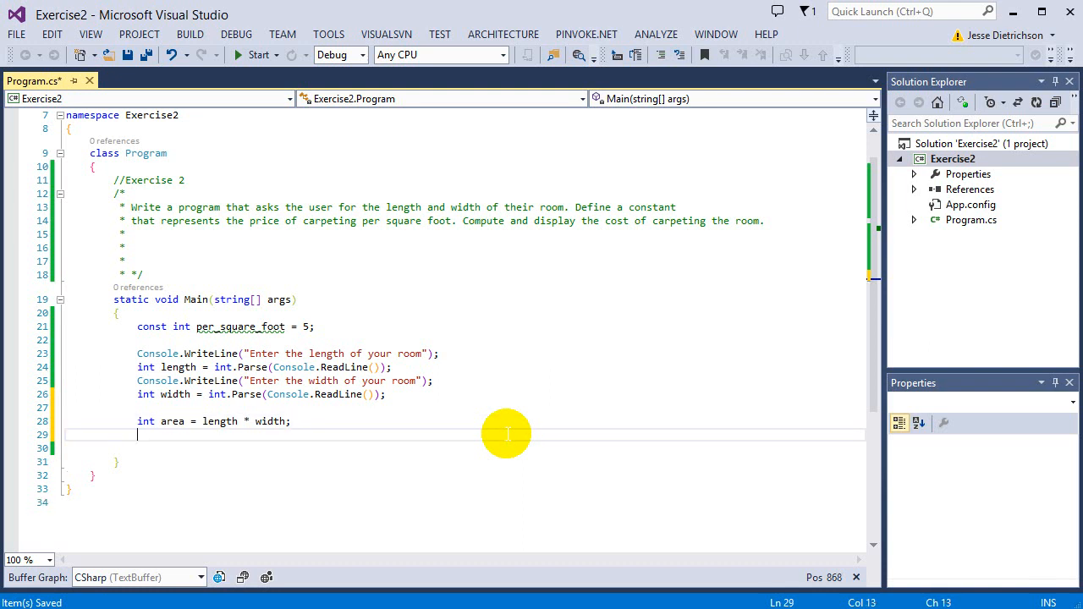
text(int pr)
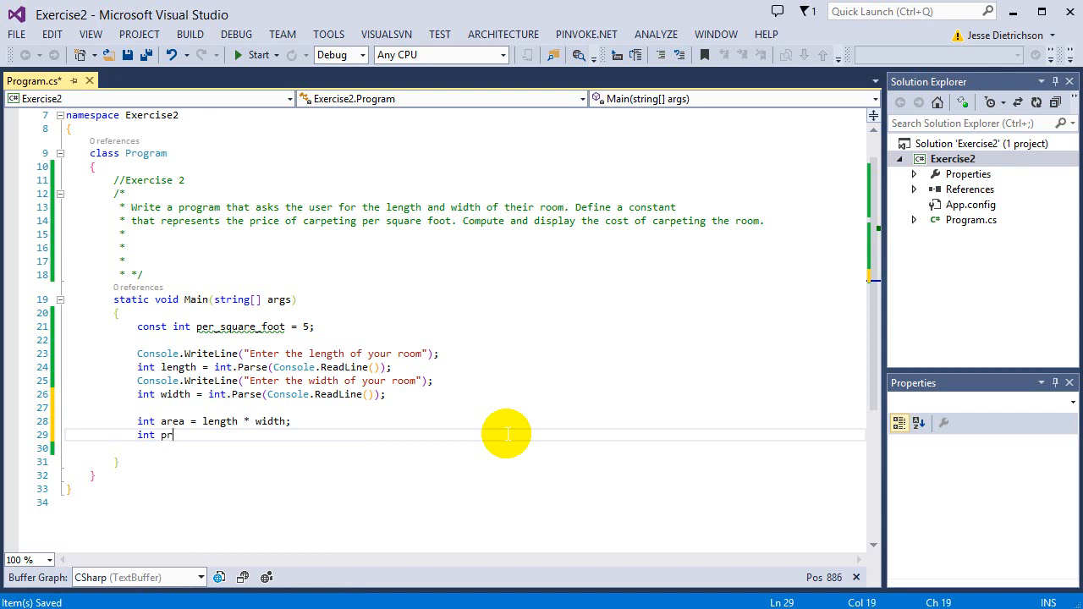
text(i)
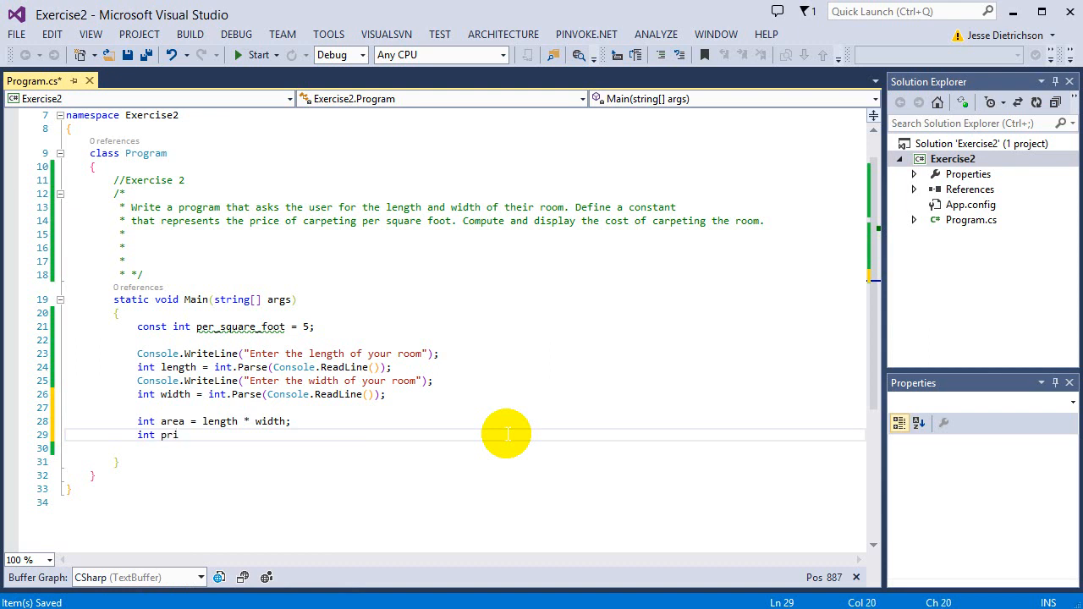
text(ce)
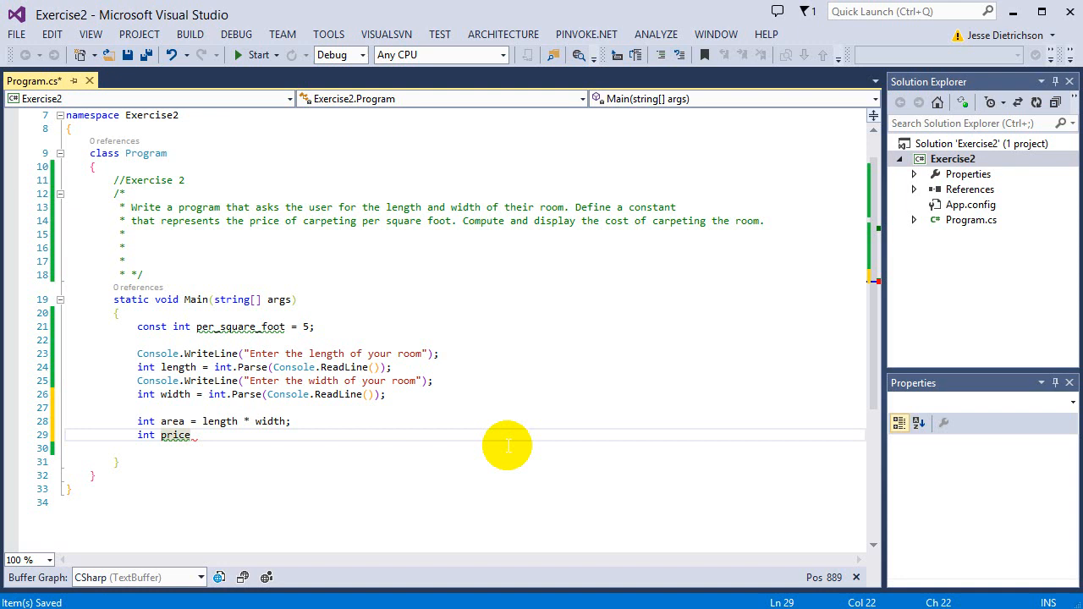
text(= area *)
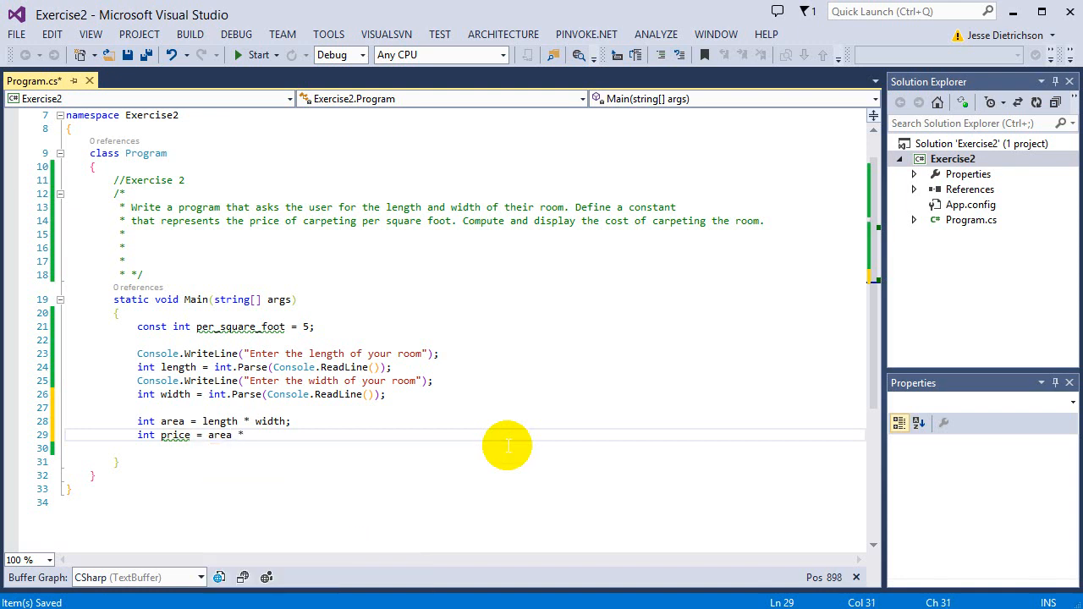
text(per_square_foot)
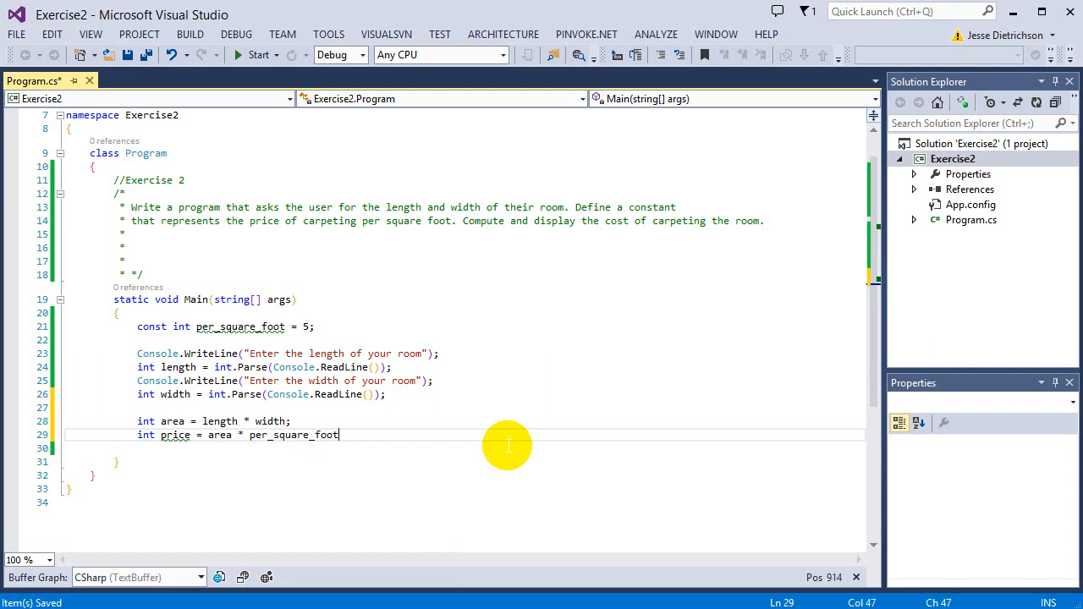
text(;)
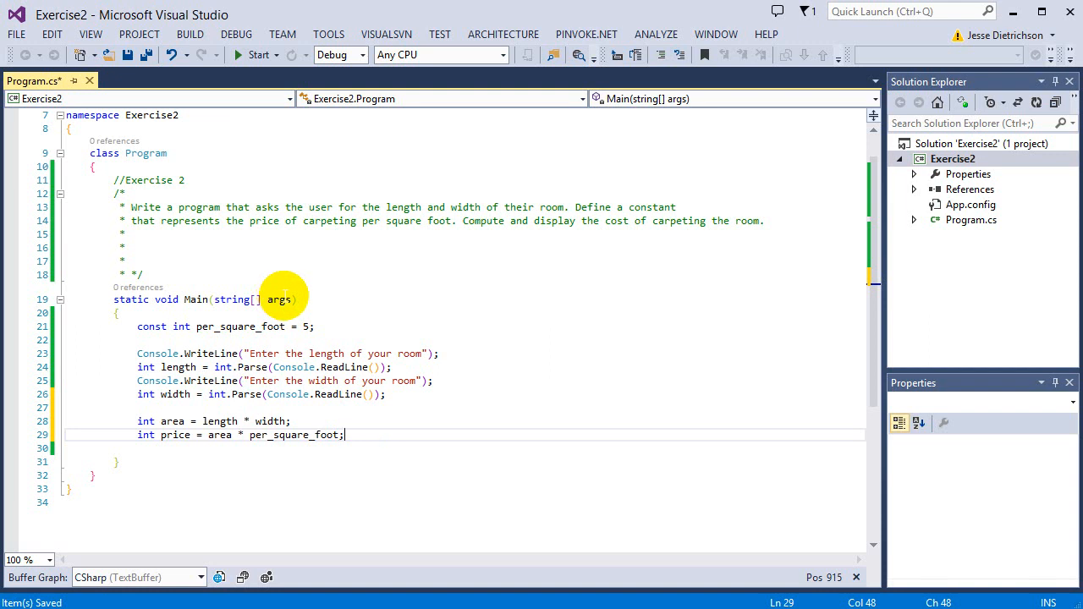
mouse_move(195, 327)
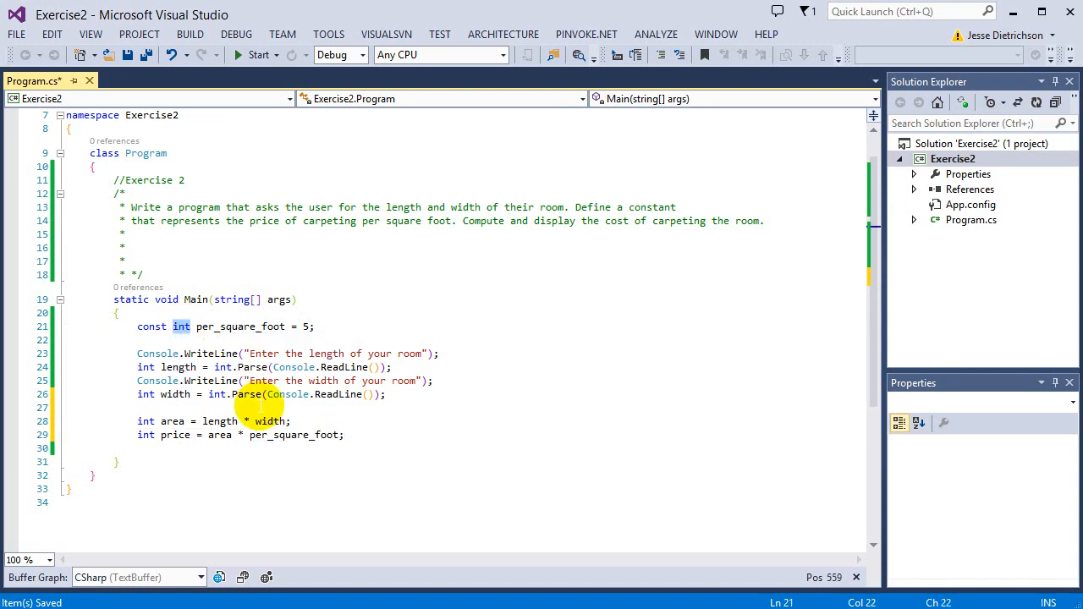
Change the declarations from int to double and set the constant to 5.50
text(double)
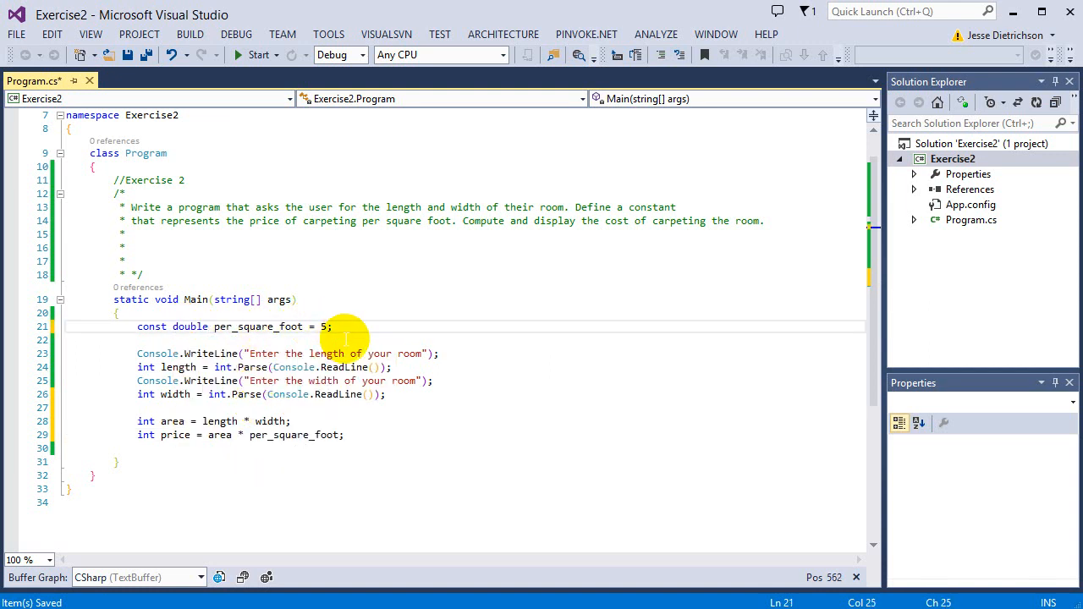
text(.)
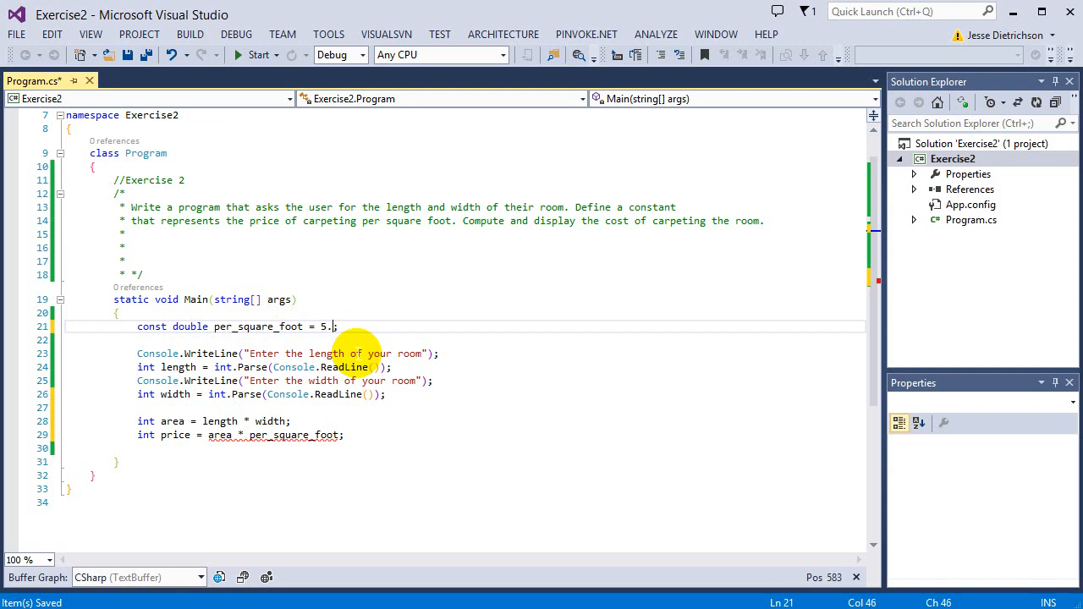
text(50)
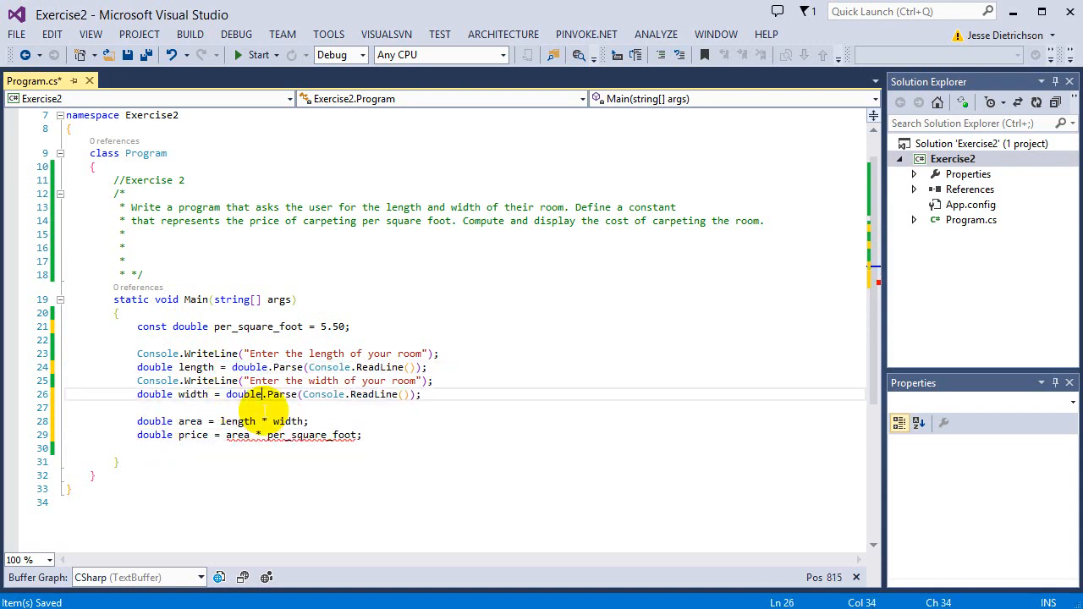
mouse_move(375, 394)
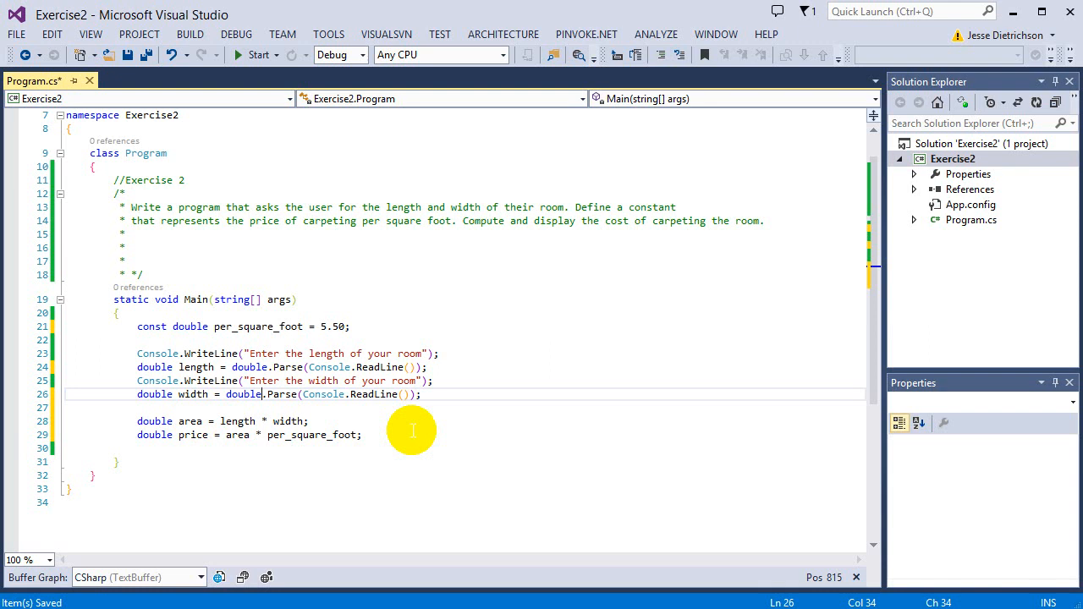
mouse_move(415, 416)
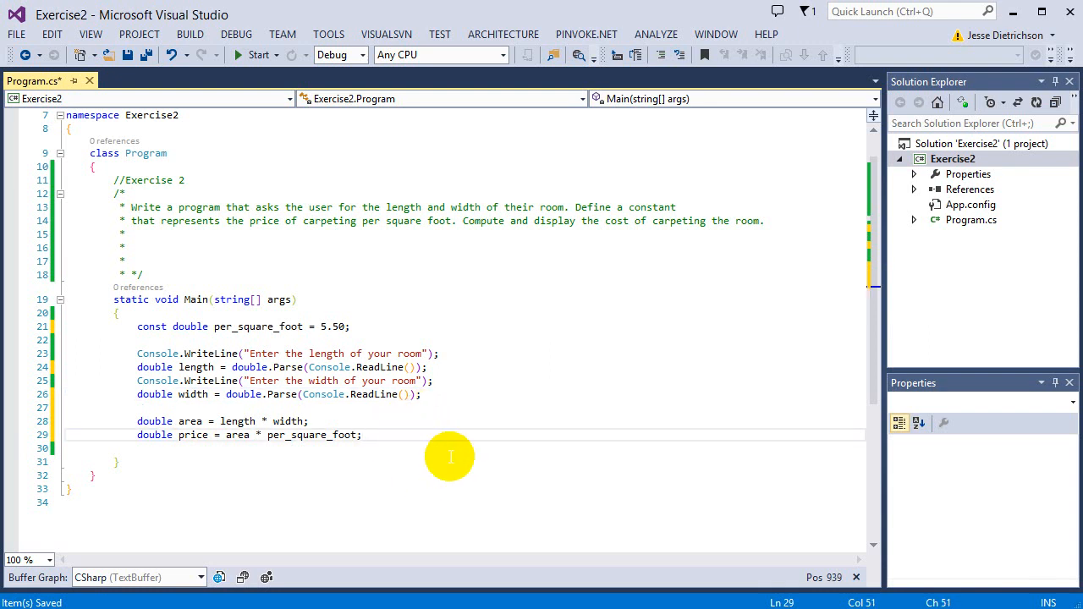
Print "The price to carpet this {0} by {1} room is {2}" with length, width and price
text(Console.WriteLine();)
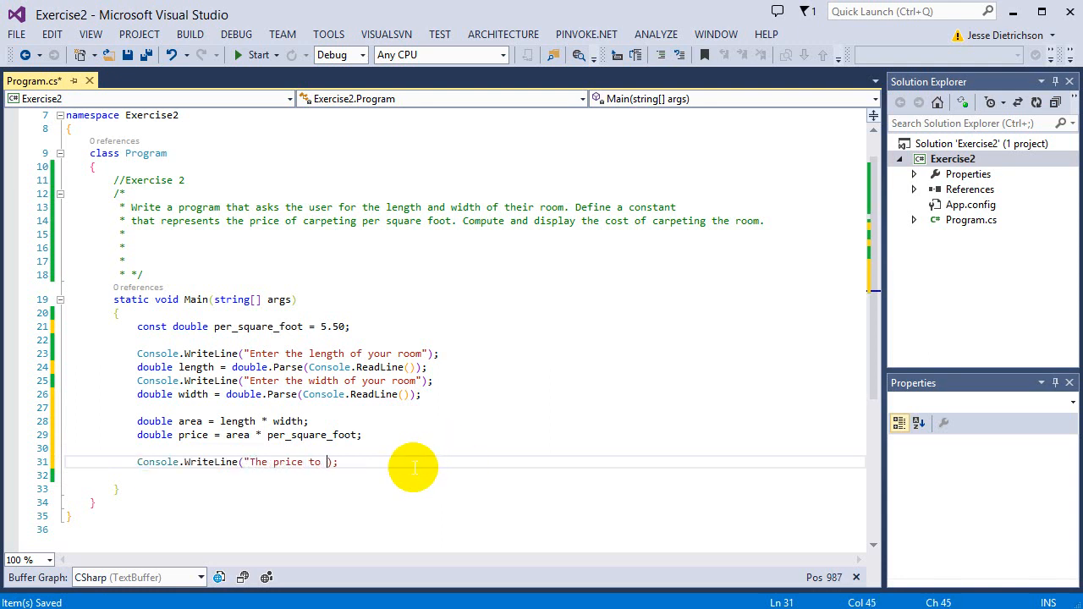
text(carpet)
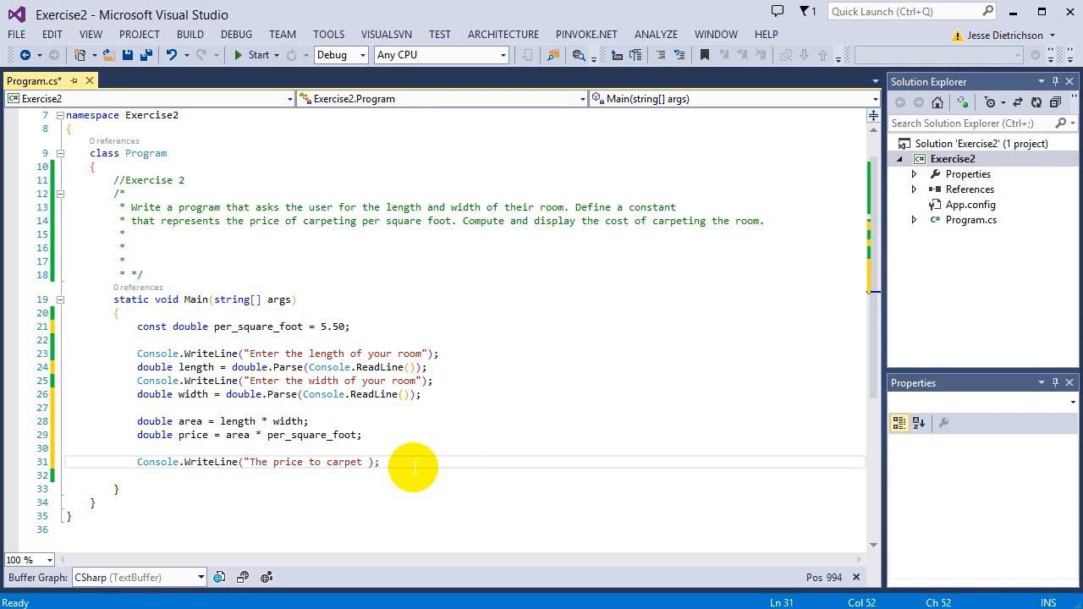
text(this {})
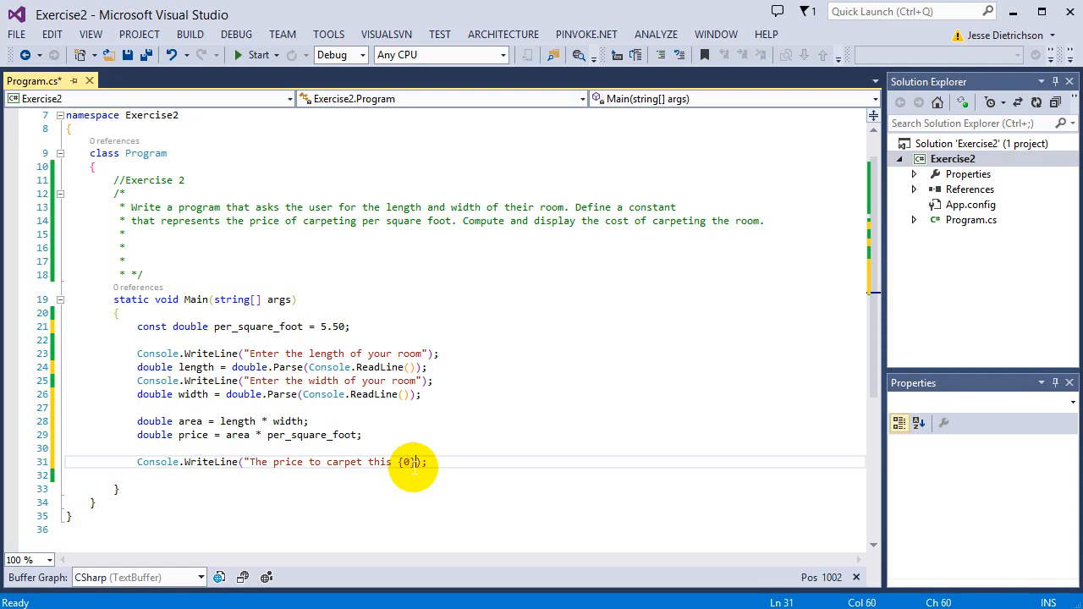
text(by {2})
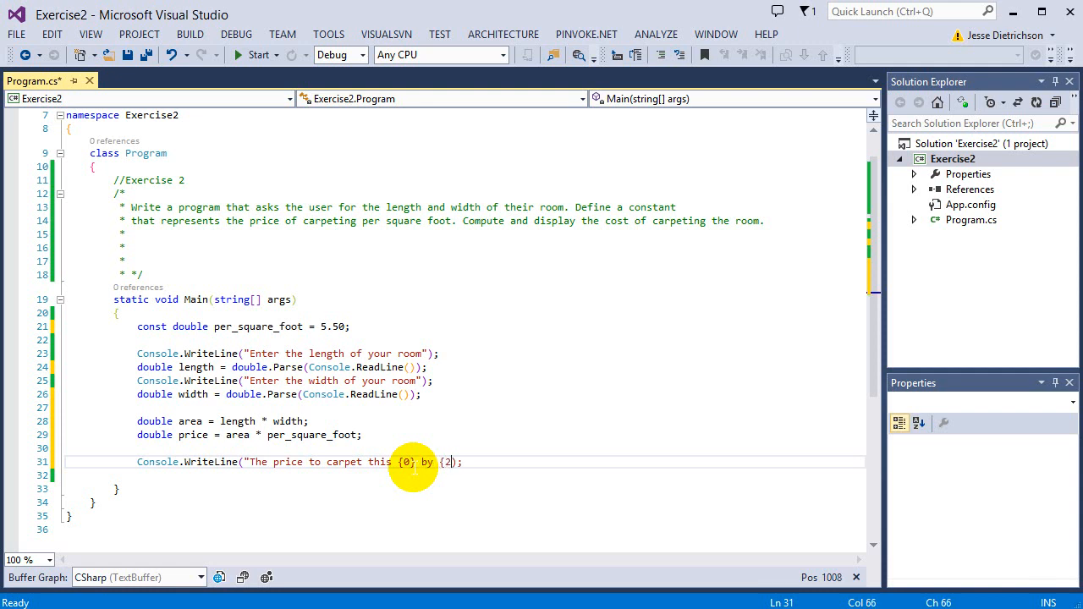
text(room is {P)
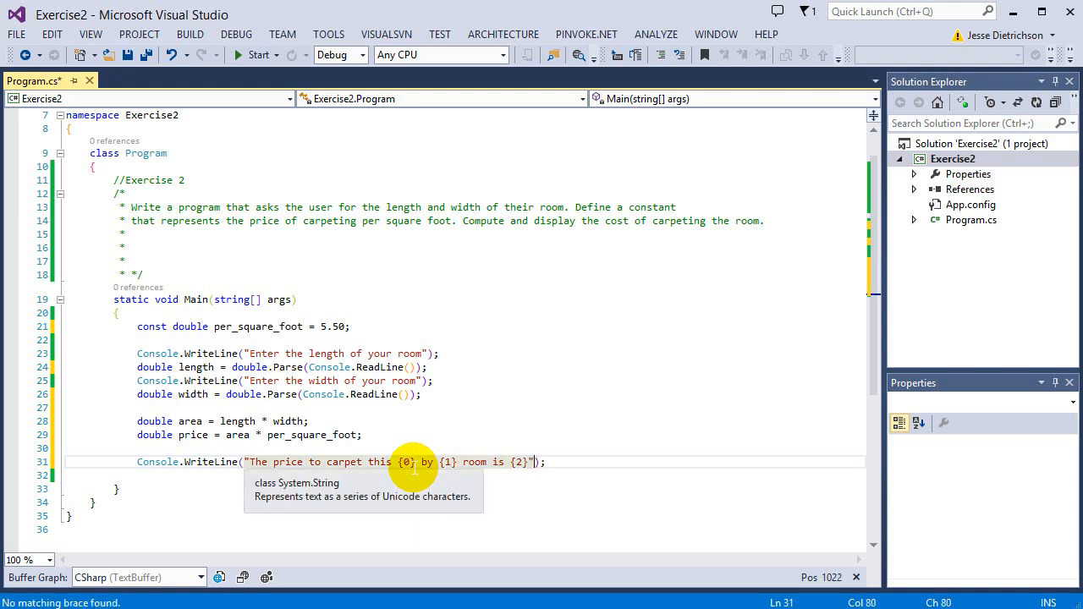
mouse_move(398, 462)
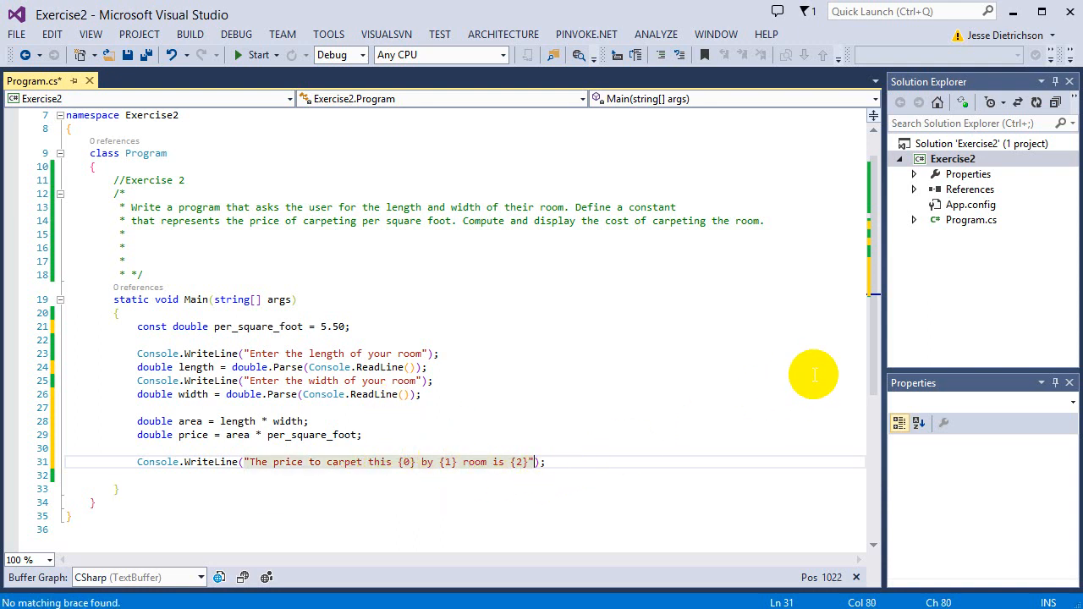
mouse_move(580, 438)
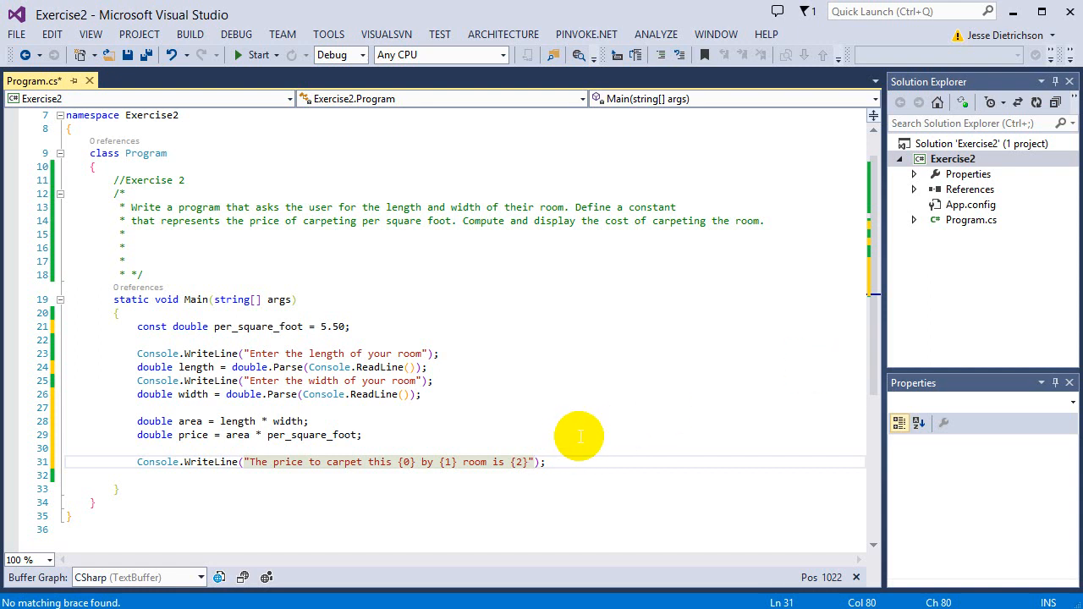
text(length,width,price)
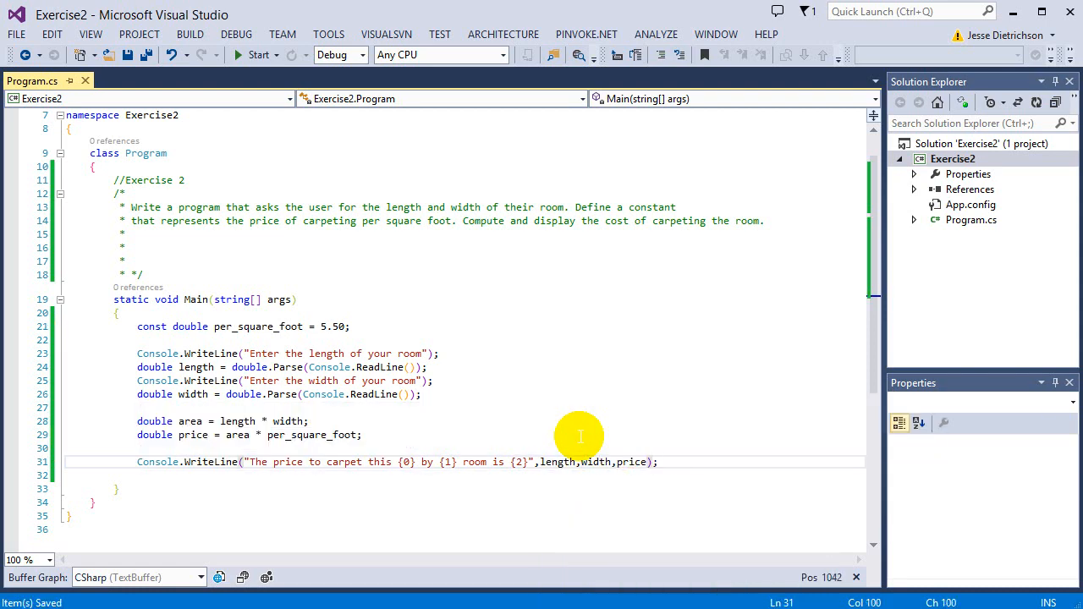
Run the program with length 5 and width 5, getting a price of 137.5
click(258, 55)
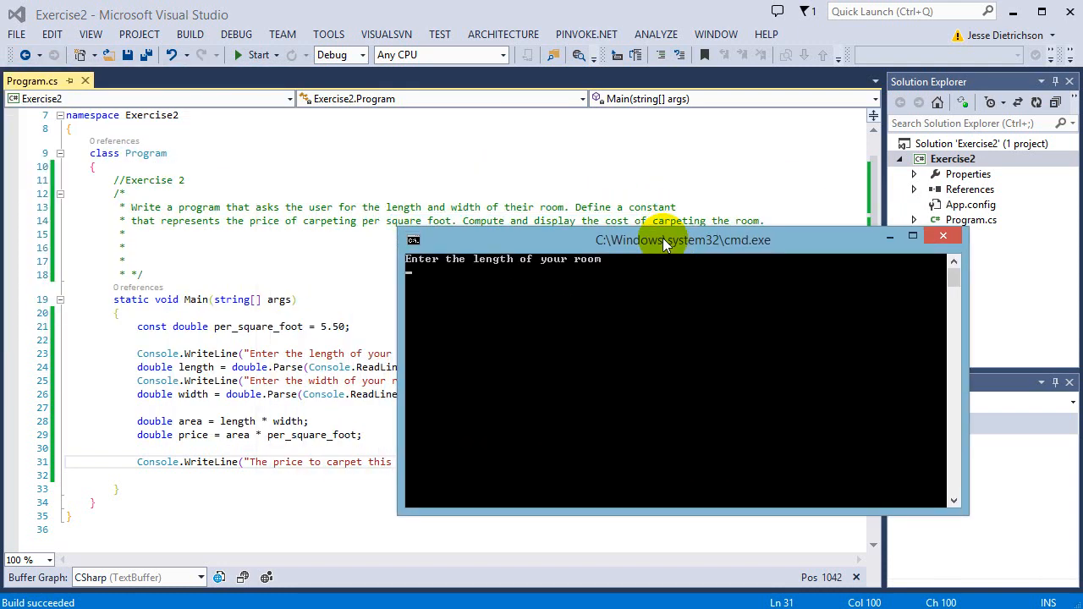
text(5)
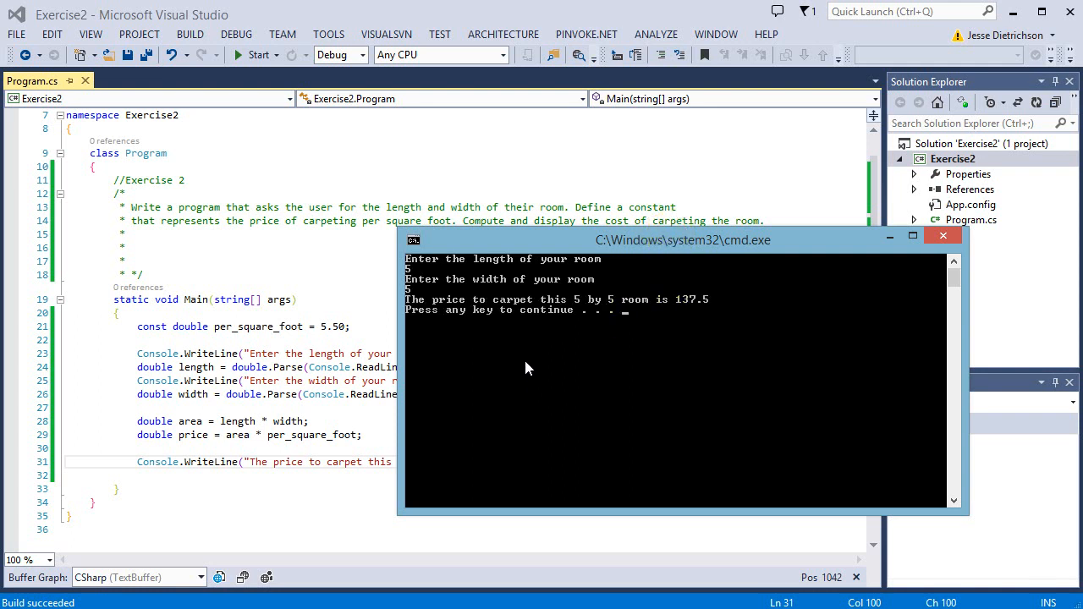
mouse_move(683, 336)
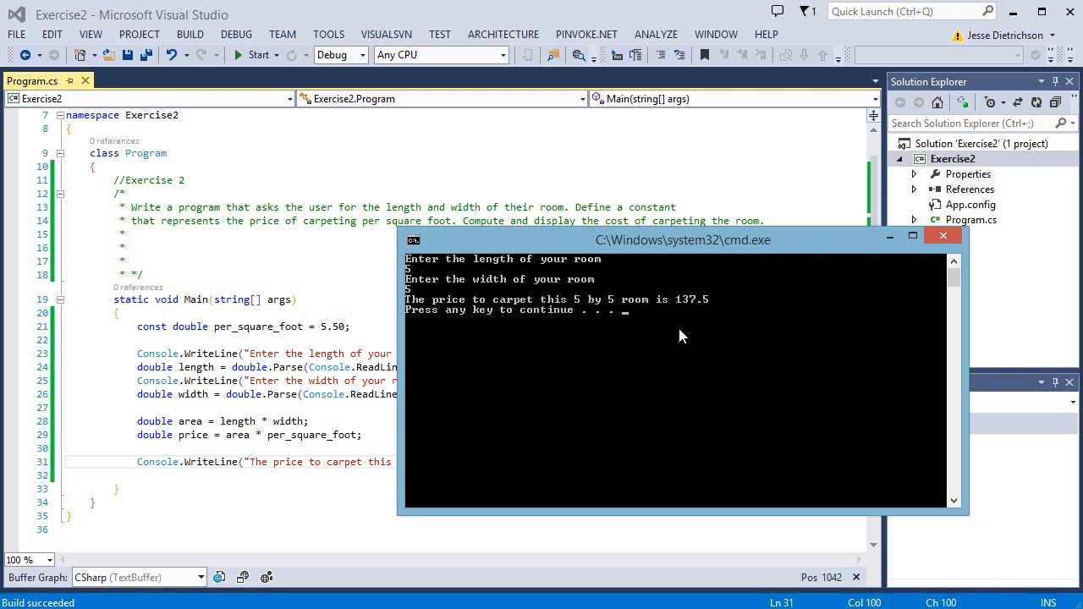
mouse_move(716, 297)
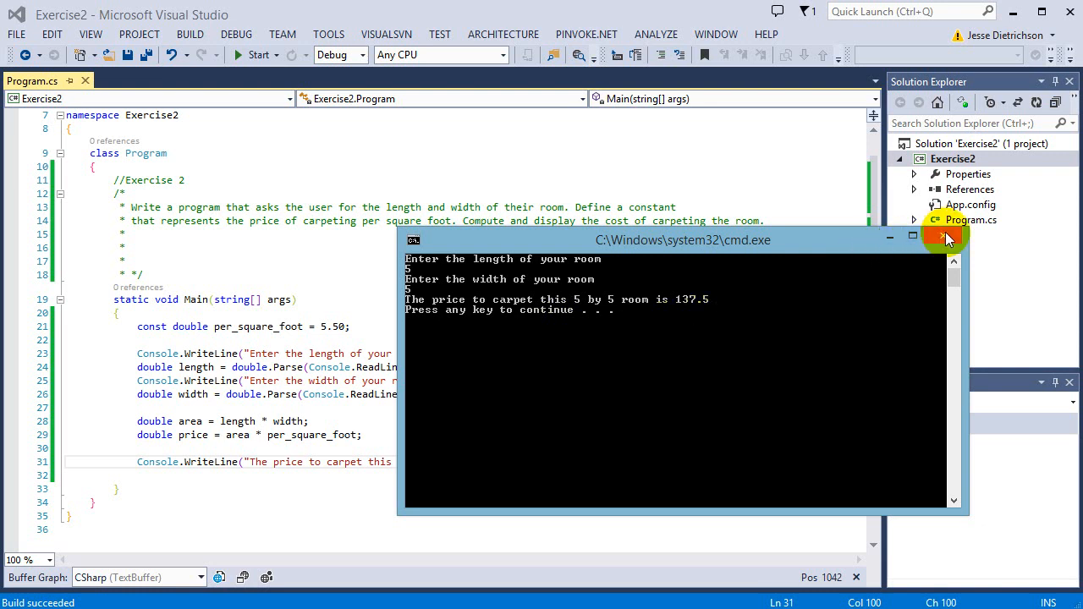
Close the console window, change per_square_foot to 1.50, and start the program again
click(942, 238)
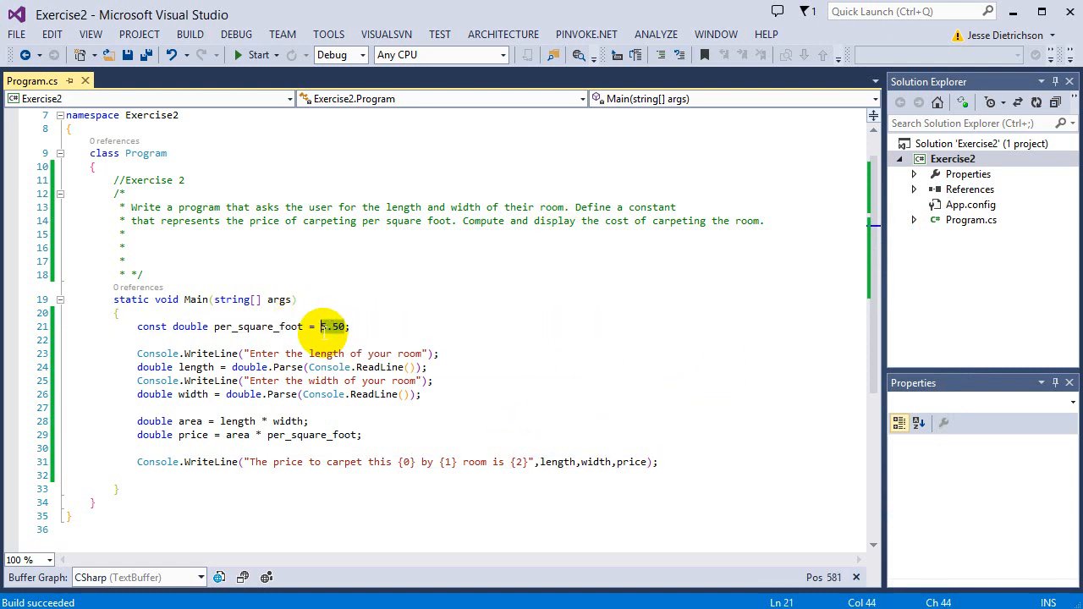
text(1.50)
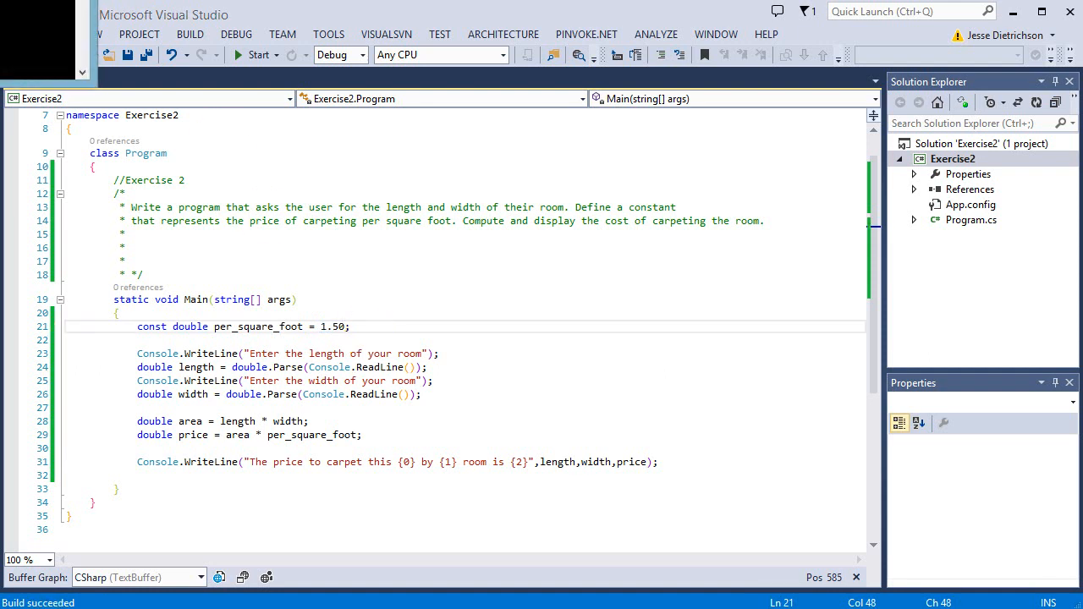
click(255, 54)
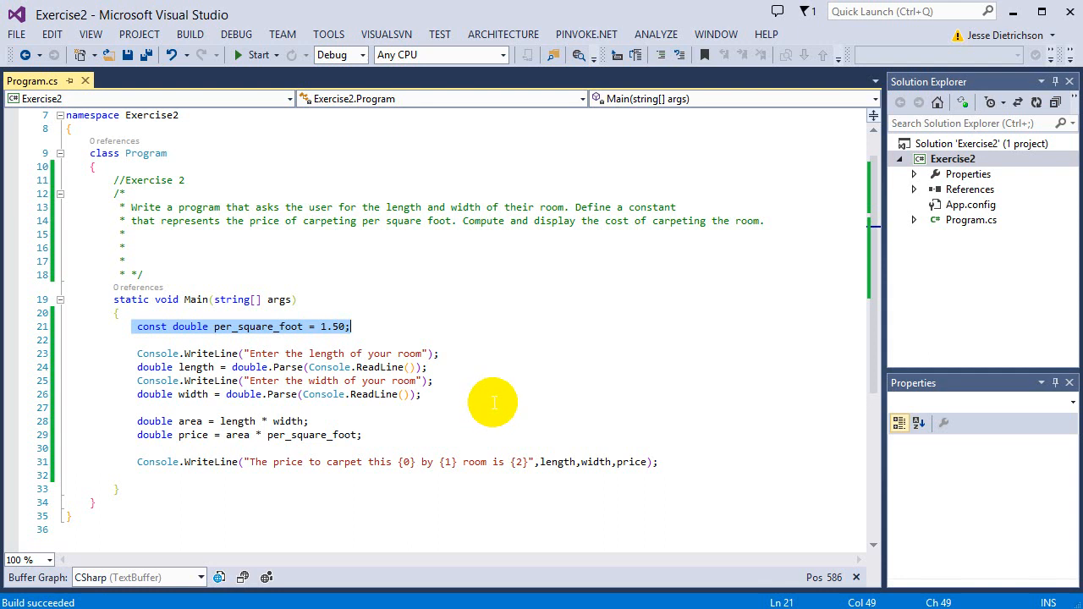
mouse_move(431, 252)
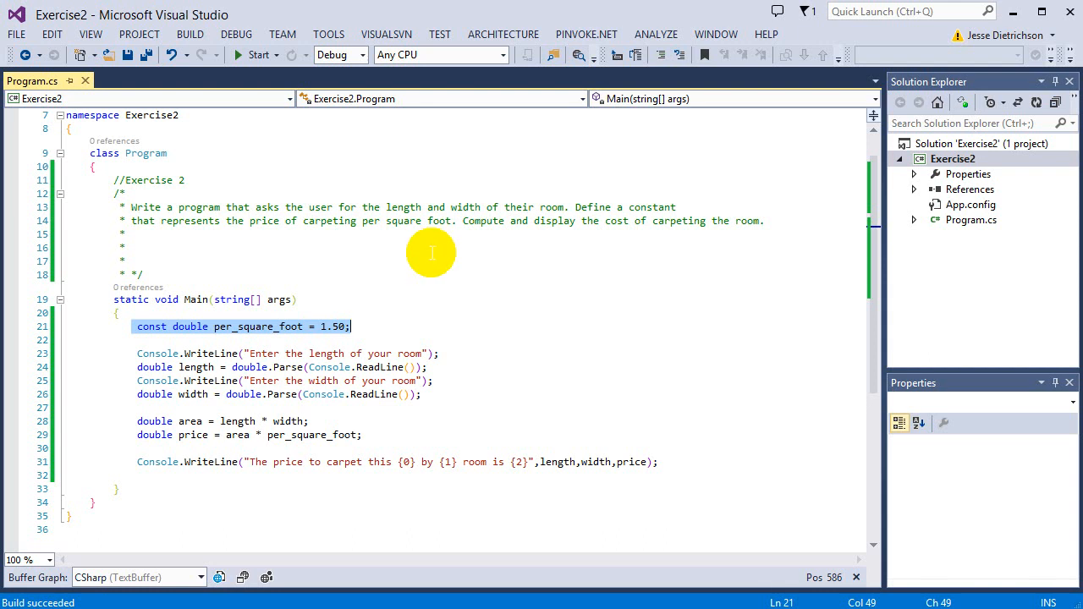